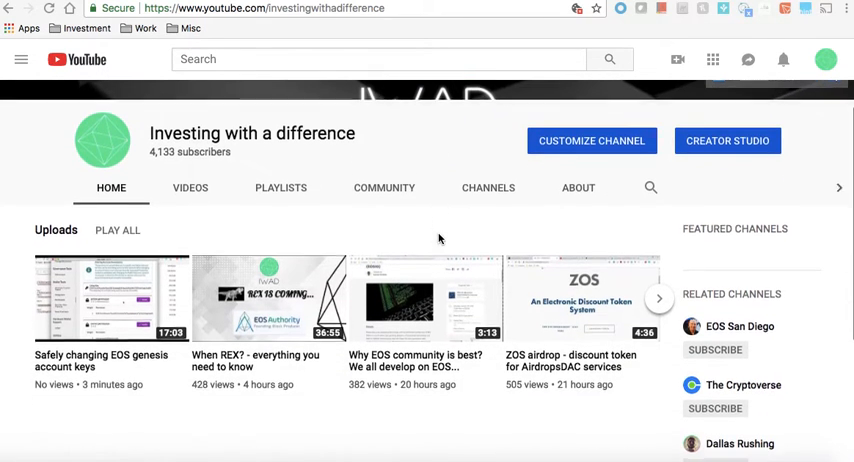
Scroll the page and inspect the site's connection security and cookie details
scroll(down, 3)
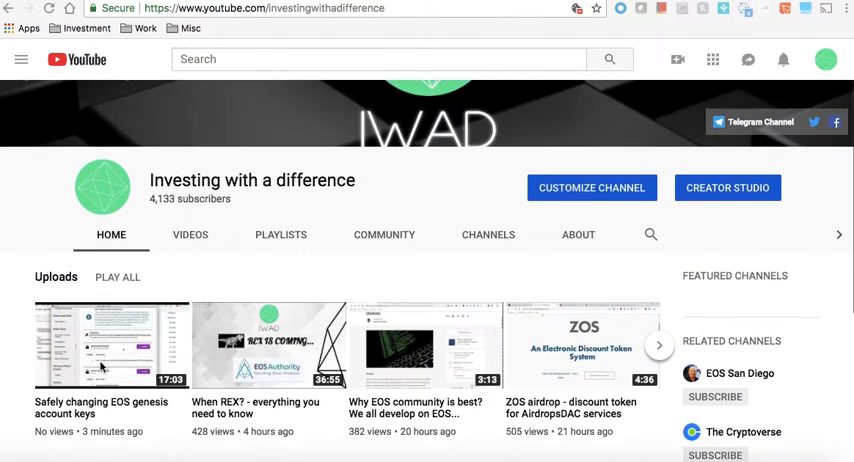
scroll(down, 3)
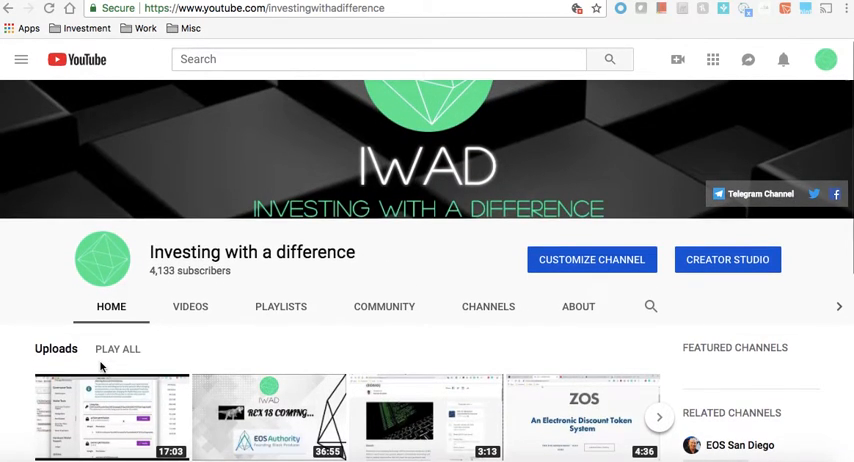
scroll(down, 3)
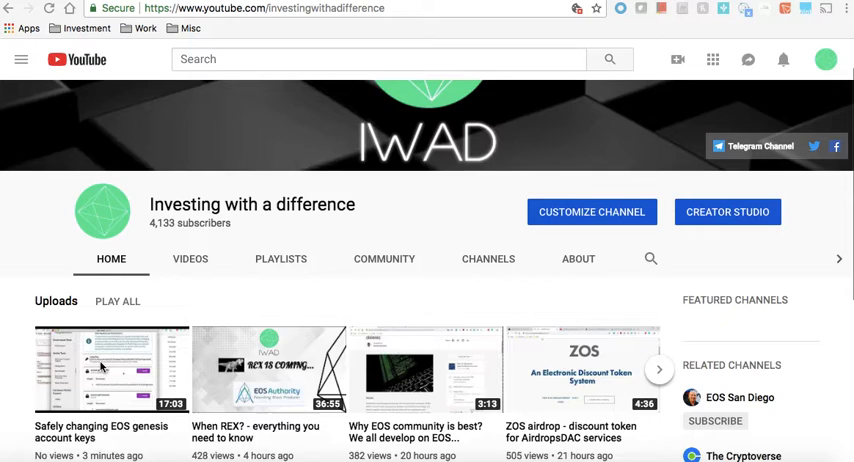
scroll(down, 3)
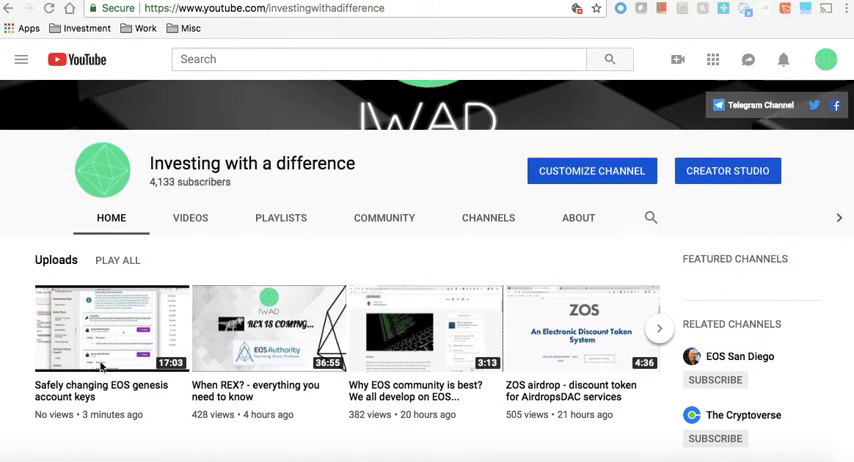
scroll(down, 3)
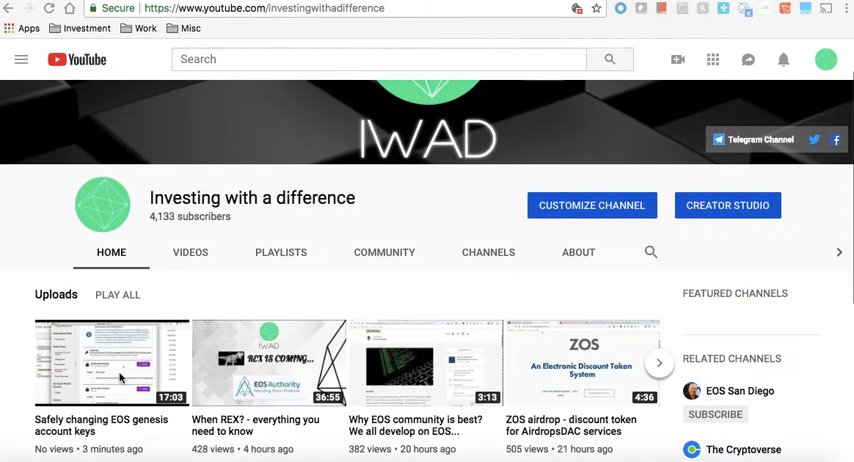
scroll(down, 3)
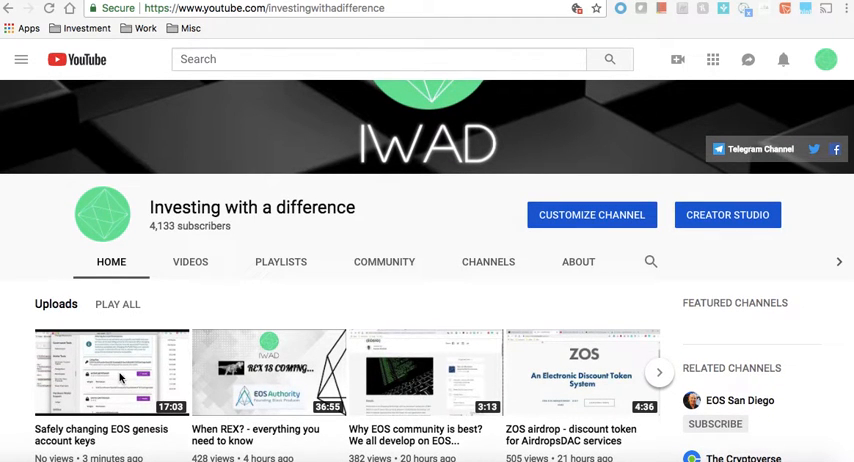
scroll(down, 3)
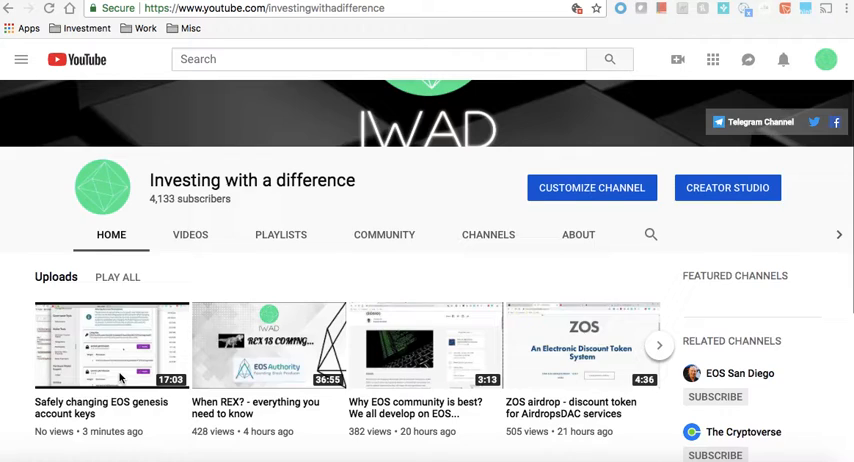
scroll(down, 3)
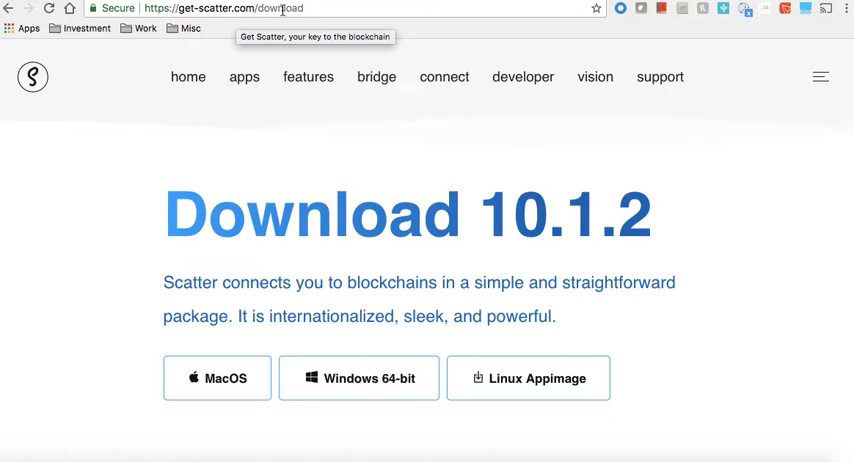
click(114, 8)
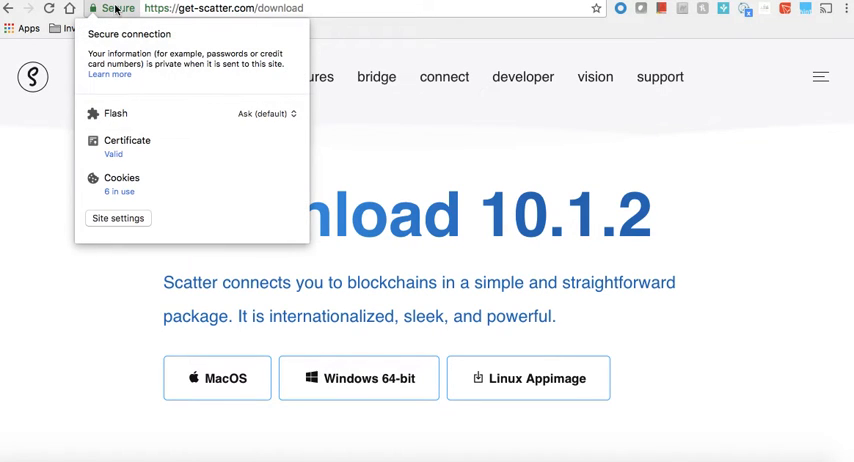
mouse_move(167, 113)
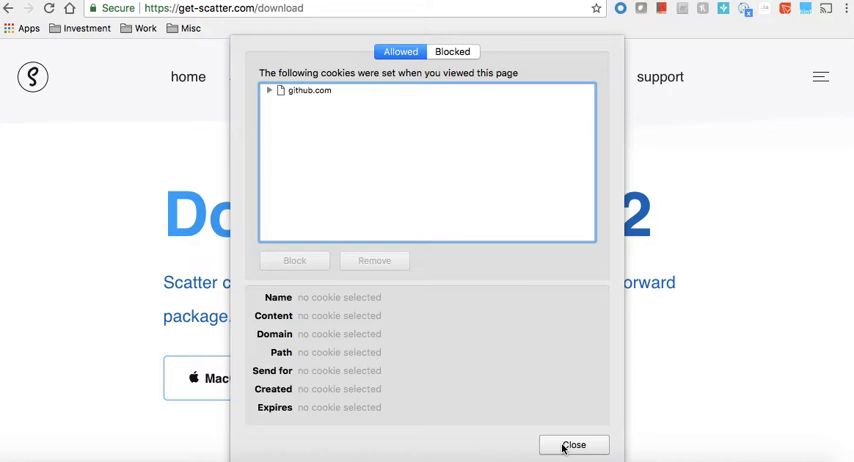
click(574, 445)
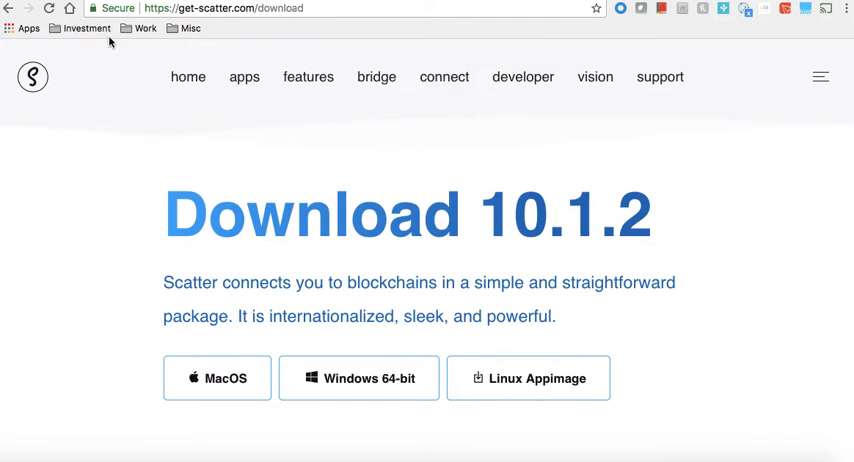
mouse_move(103, 8)
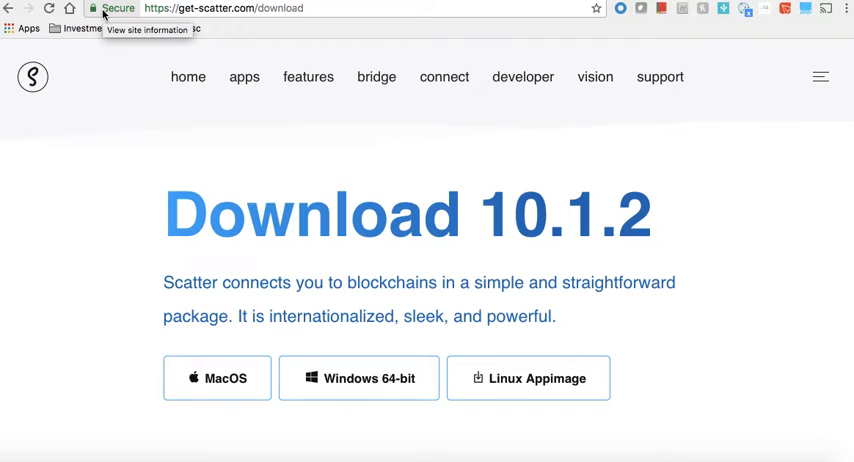
scroll(down, 3)
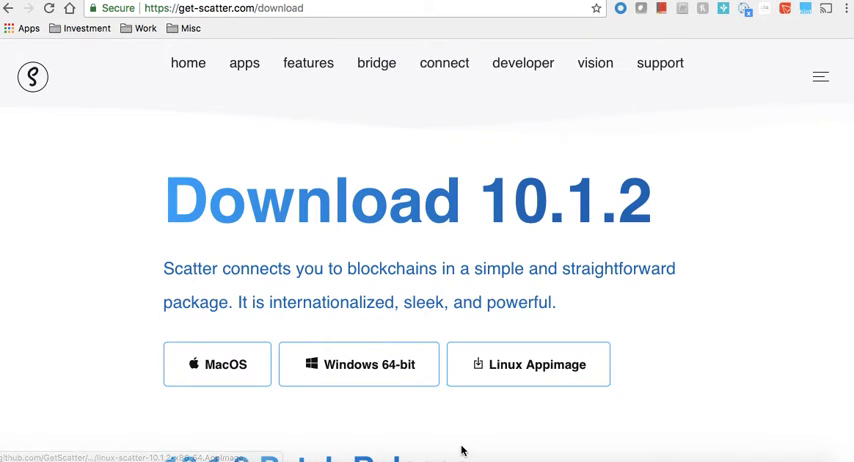
mouse_move(525, 257)
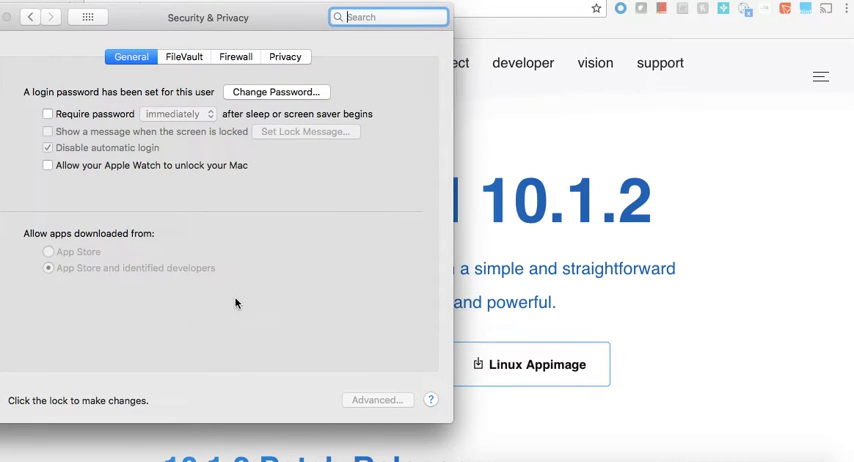
mouse_move(192, 104)
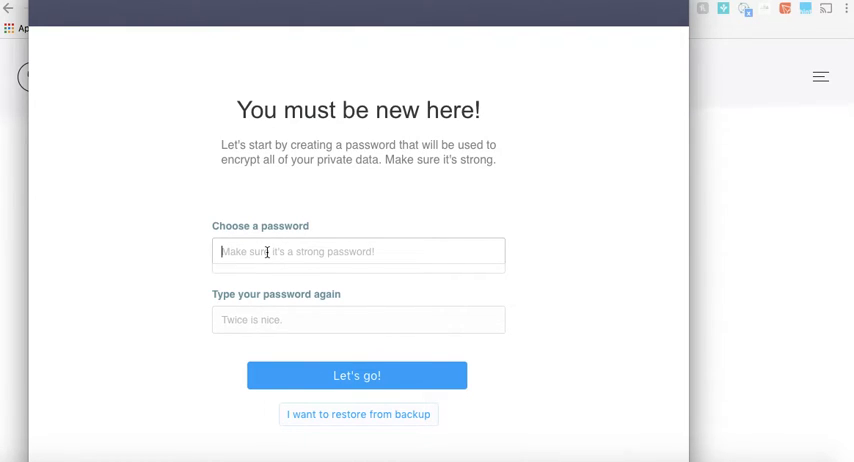
Enter the new Scatter password in both fields and submit it
text(*)
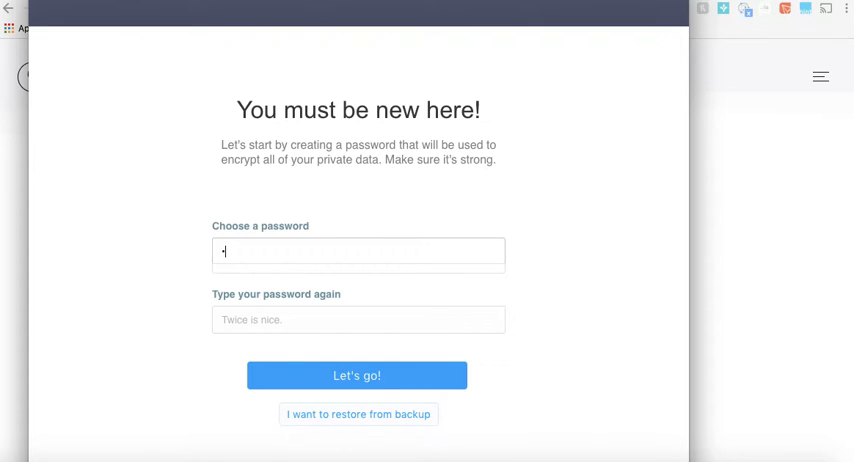
text(password)
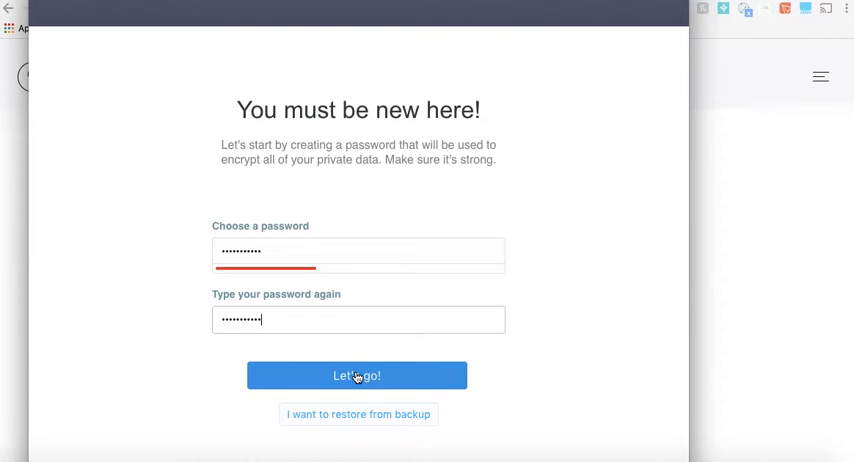
click(357, 375)
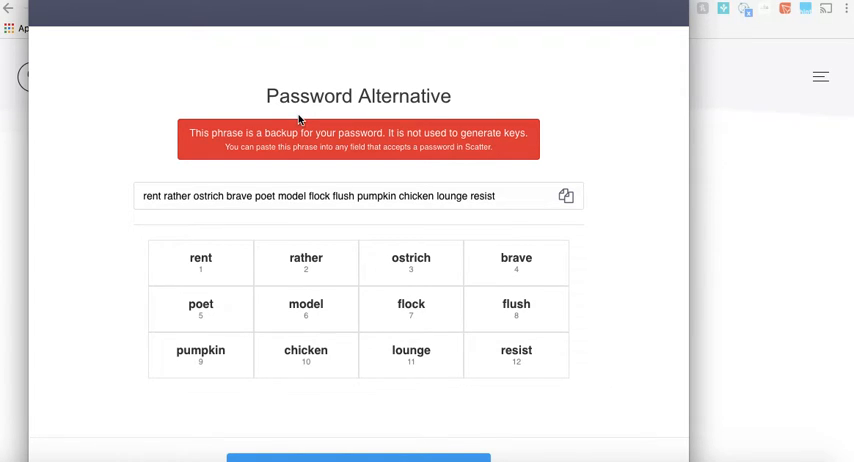
mouse_move(602, 249)
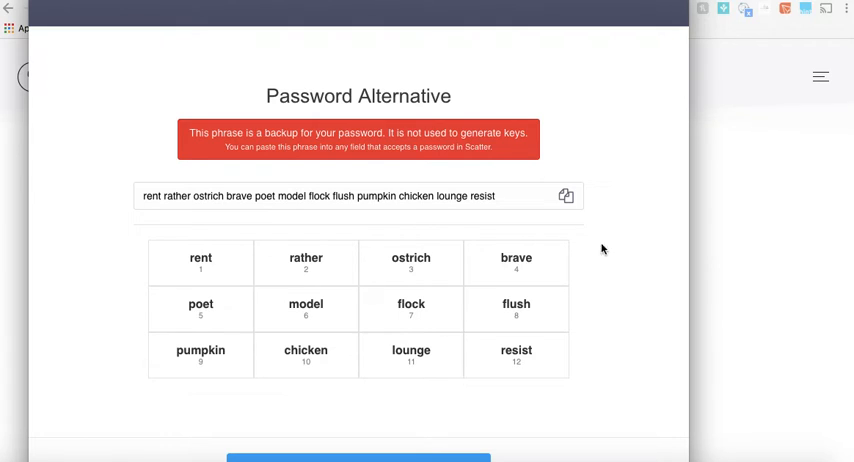
mouse_move(566, 196)
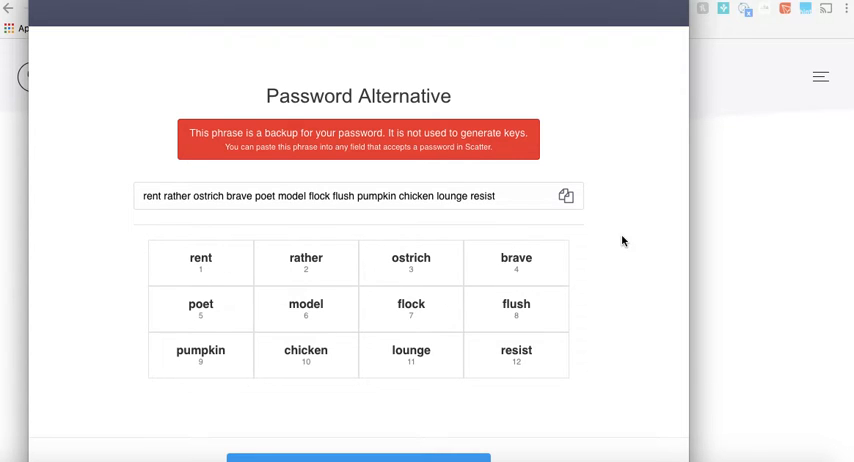
Continue past the twelve-word Password Alternative backup phrase
double_click(150, 195)
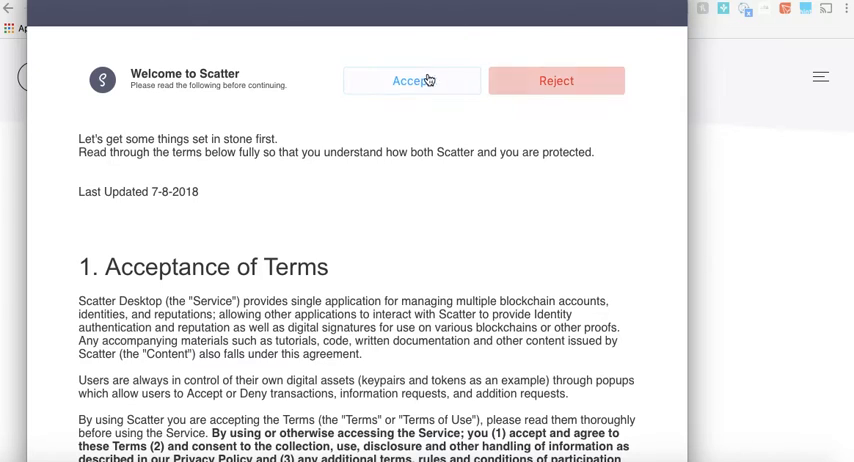
mouse_move(426, 204)
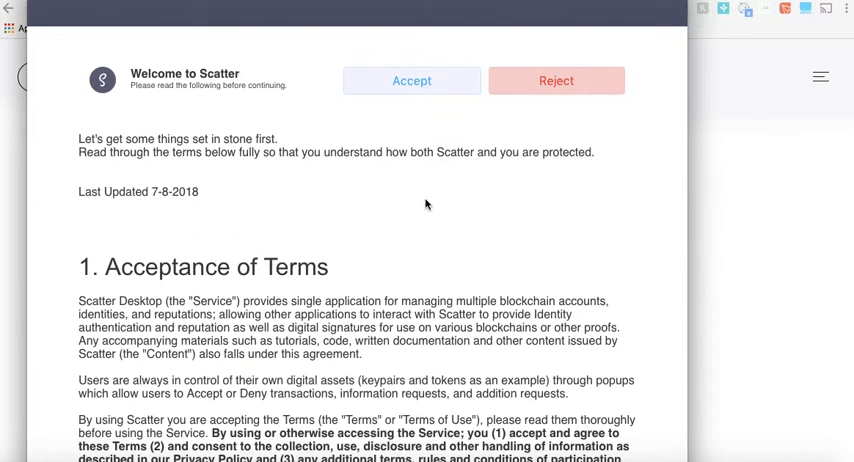
Accept the Scatter terms of use and acknowledge the Automatic Backups notice
click(412, 80)
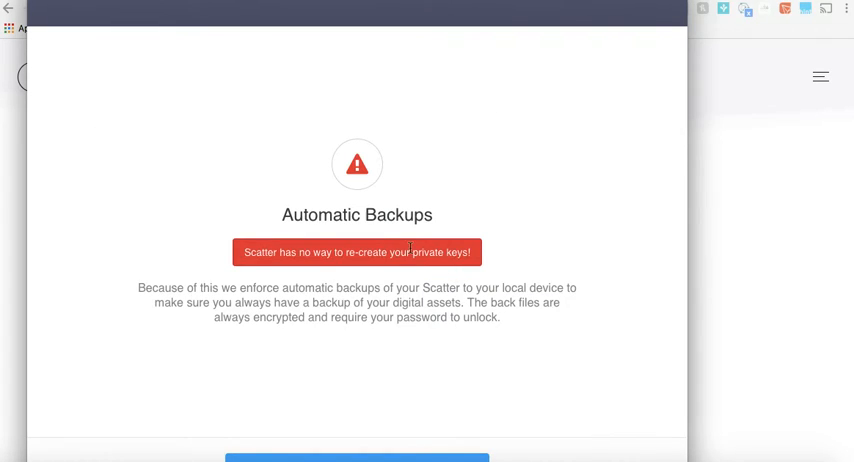
mouse_move(390, 450)
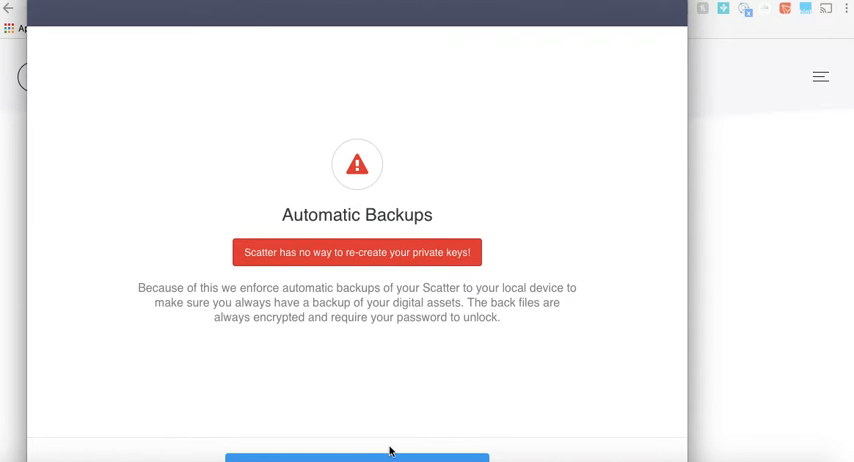
mouse_move(390, 245)
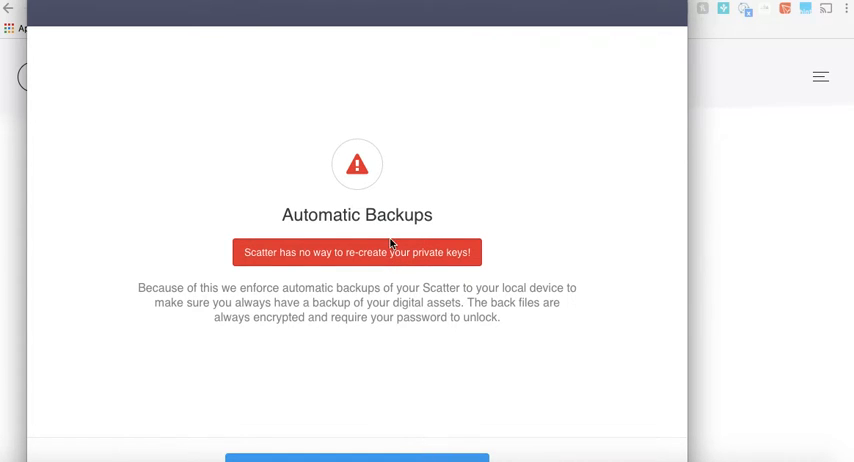
mouse_move(357, 456)
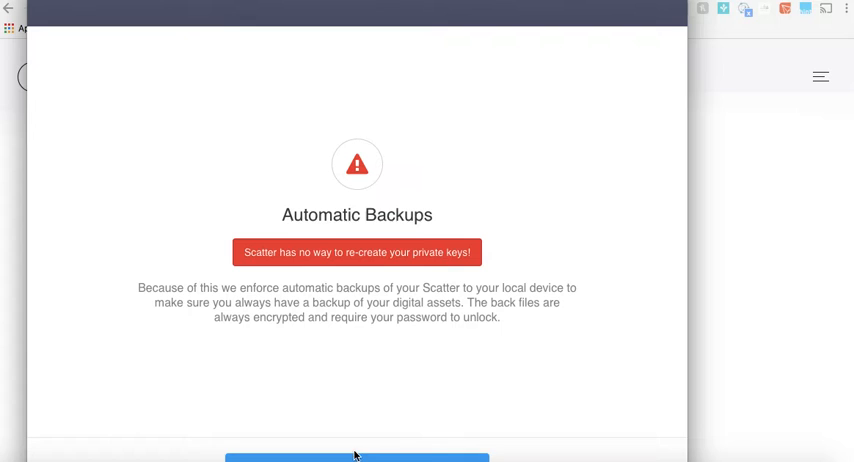
mouse_move(408, 160)
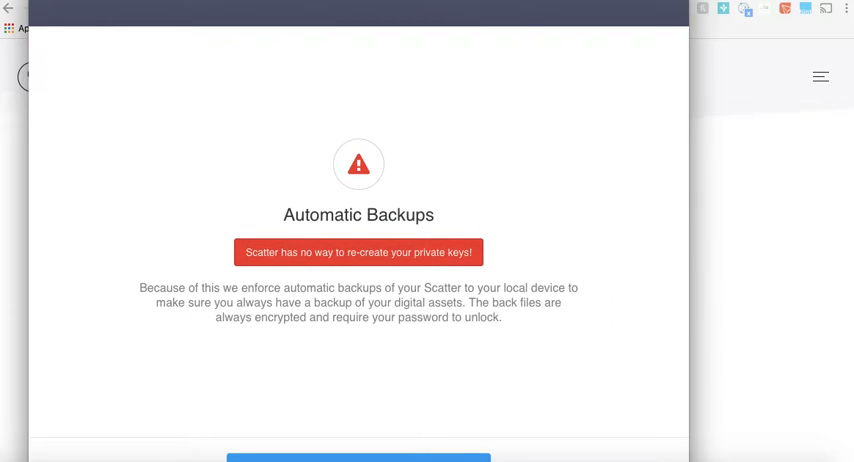
mouse_move(352, 75)
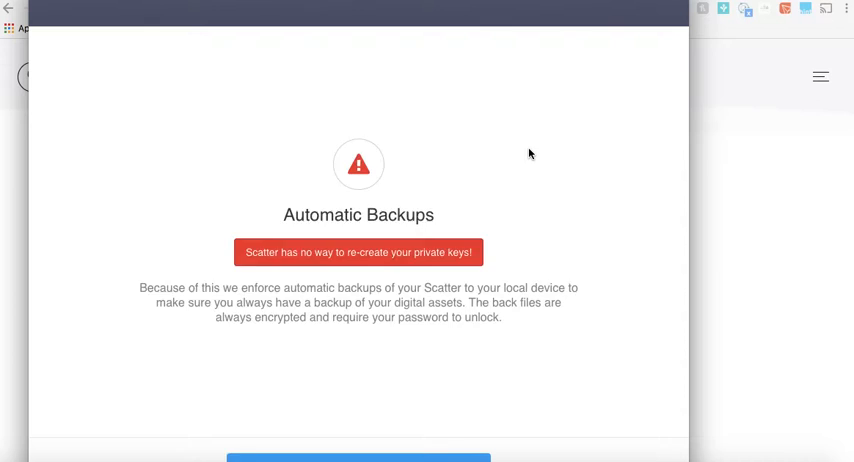
click(358, 459)
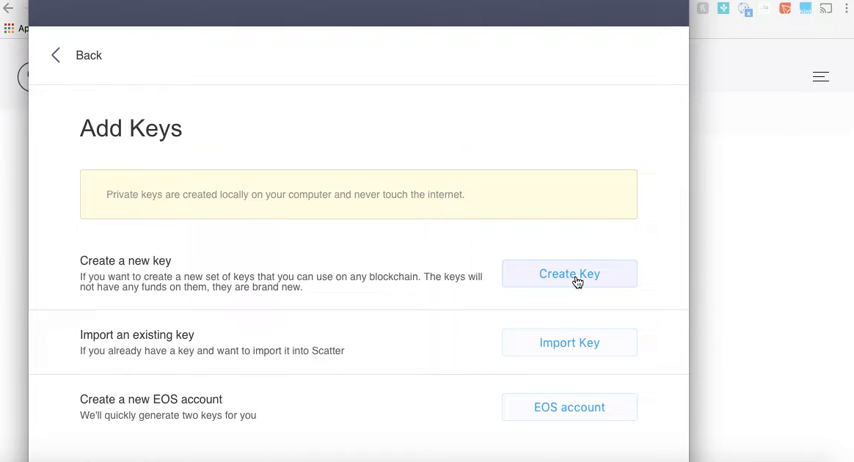
mouse_move(497, 339)
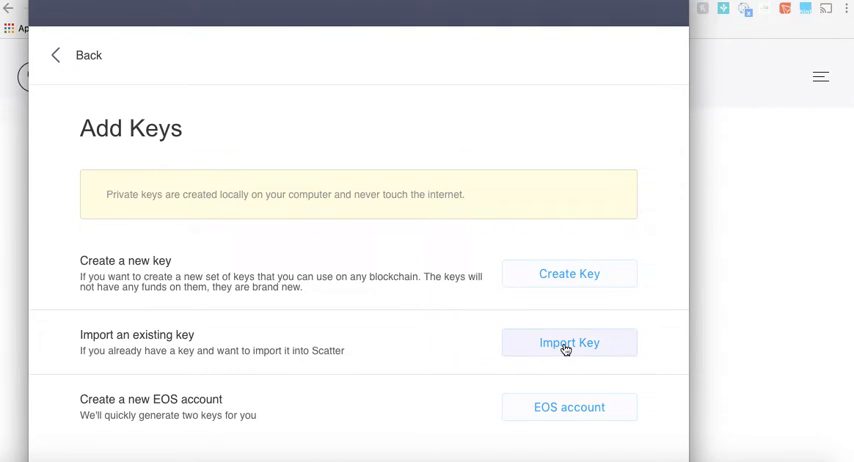
Choose to import an existing private key as text and focus the key field
click(569, 342)
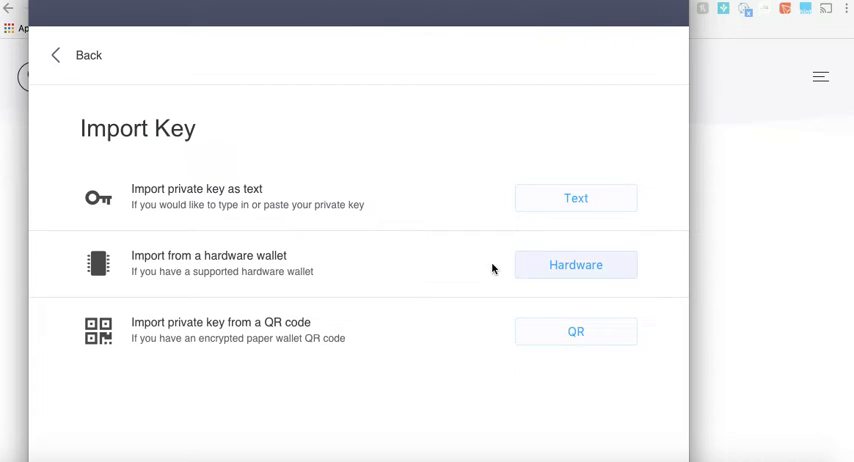
mouse_move(492, 297)
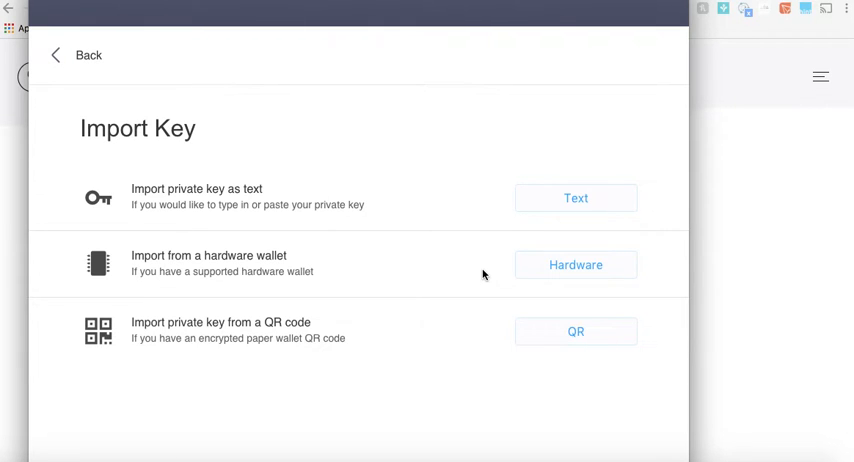
mouse_move(310, 264)
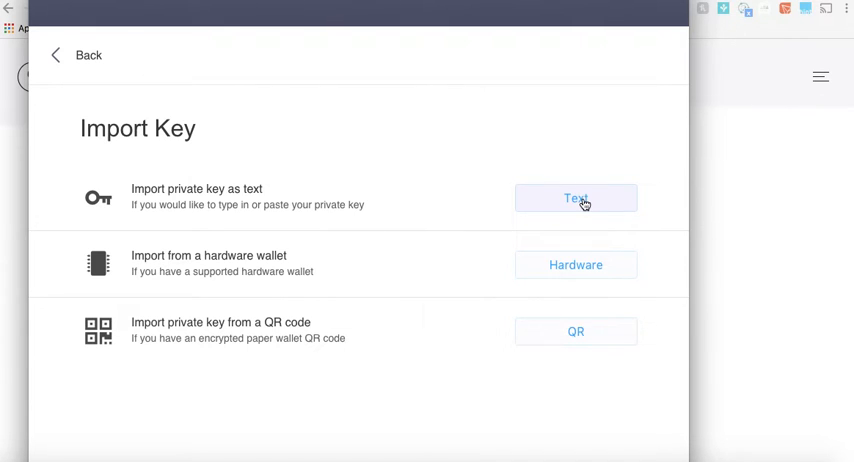
click(576, 197)
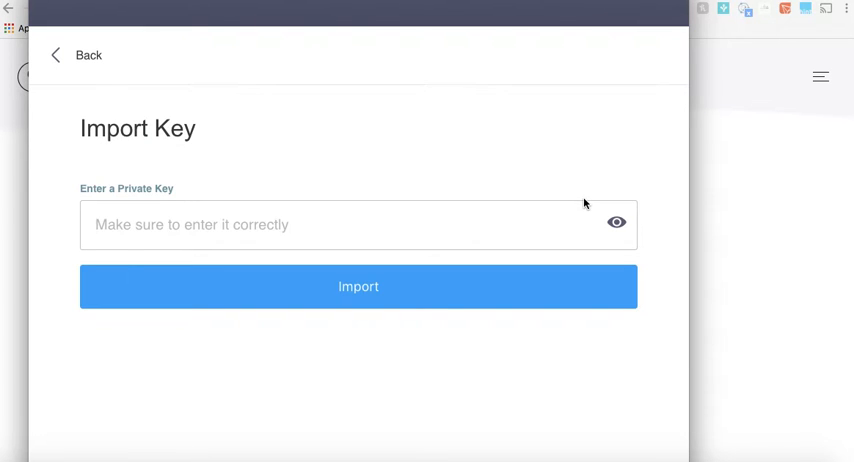
mouse_move(38, 137)
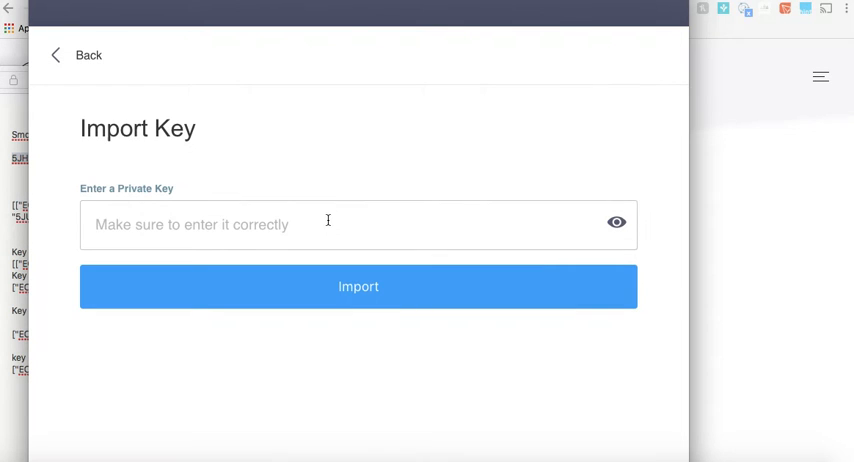
click(358, 287)
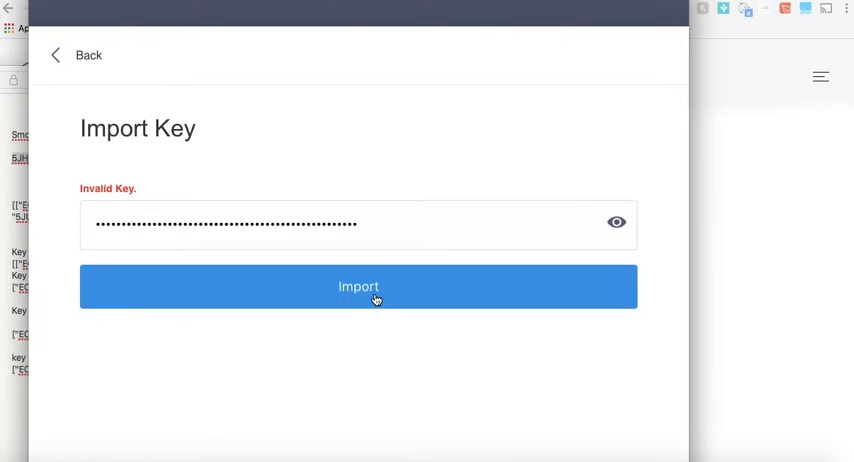
Import the private key and view its linked smartinvestr EOS Mainnet account
click(358, 286)
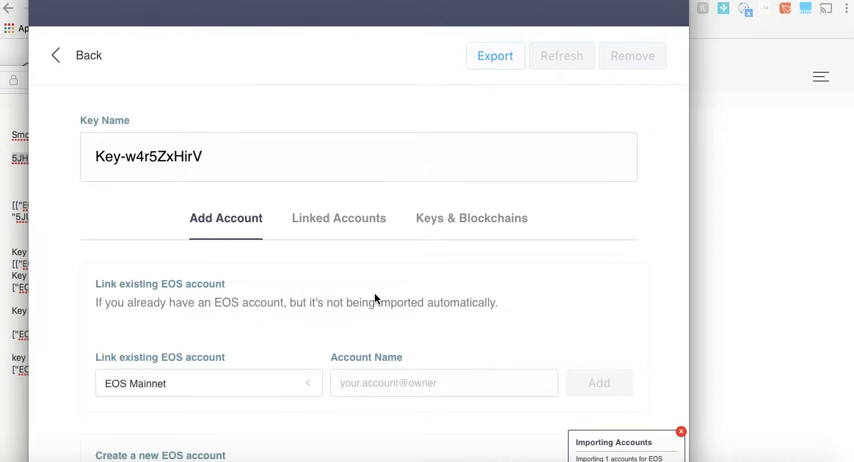
scroll(down, 3)
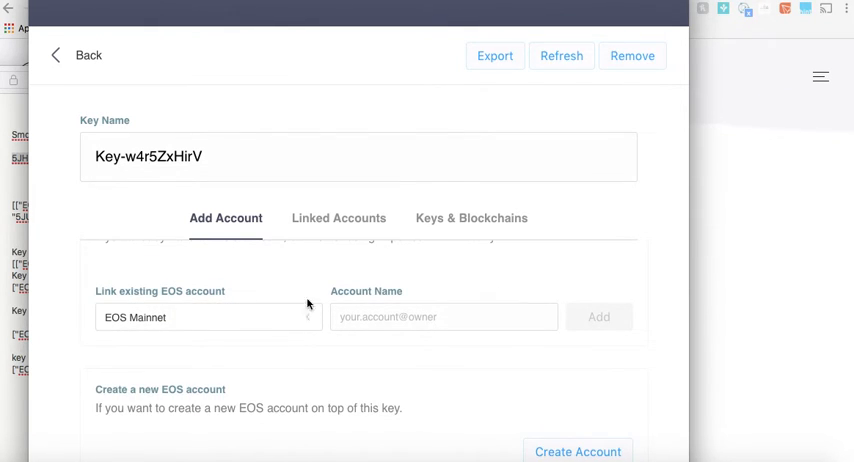
click(338, 218)
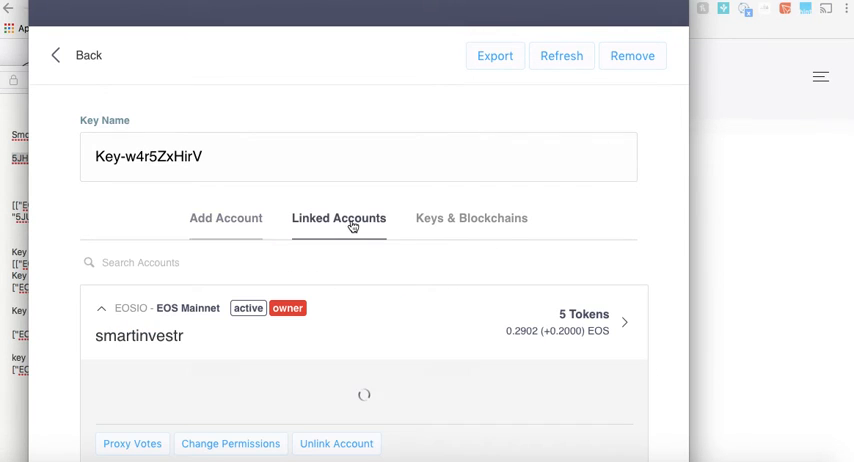
scroll(down, 3)
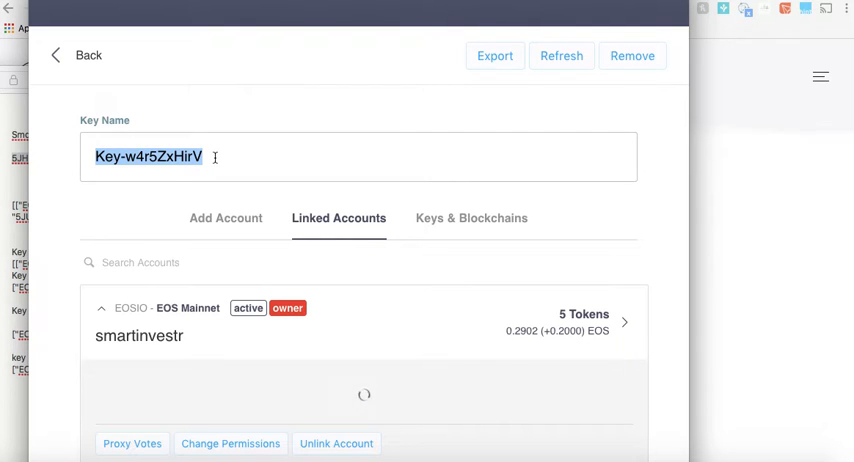
Type 'Smartinvestr - active' as the imported key's name
text(Smartin)
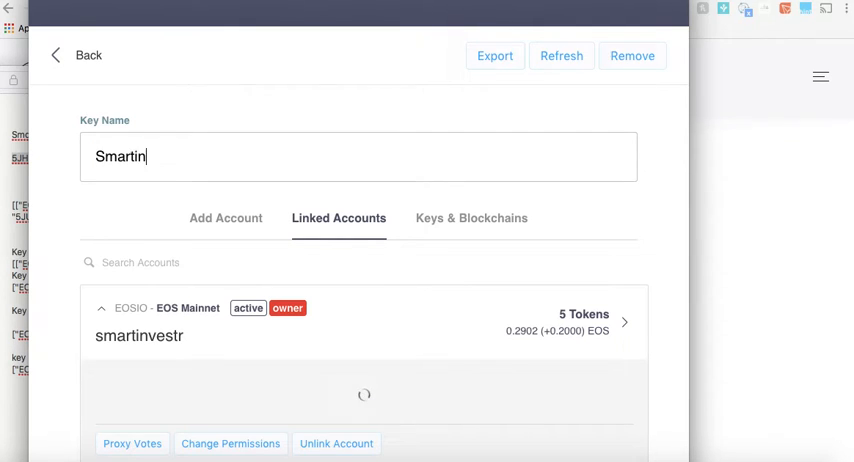
text(investr)
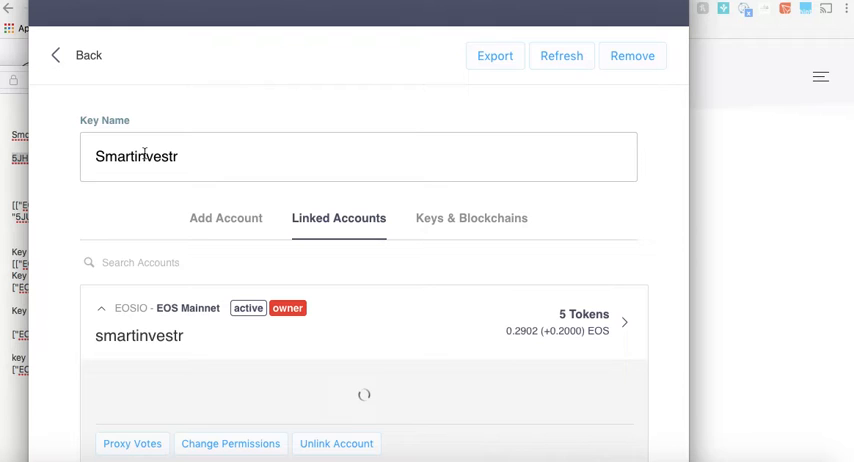
text(- acti)
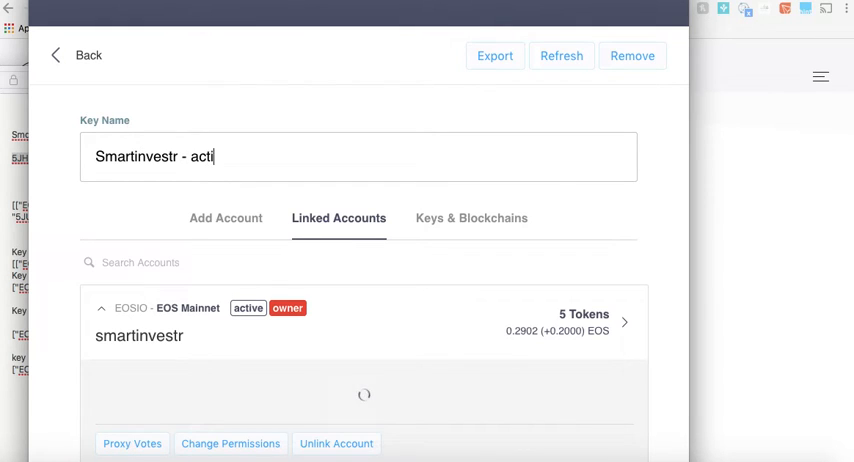
text(ve)
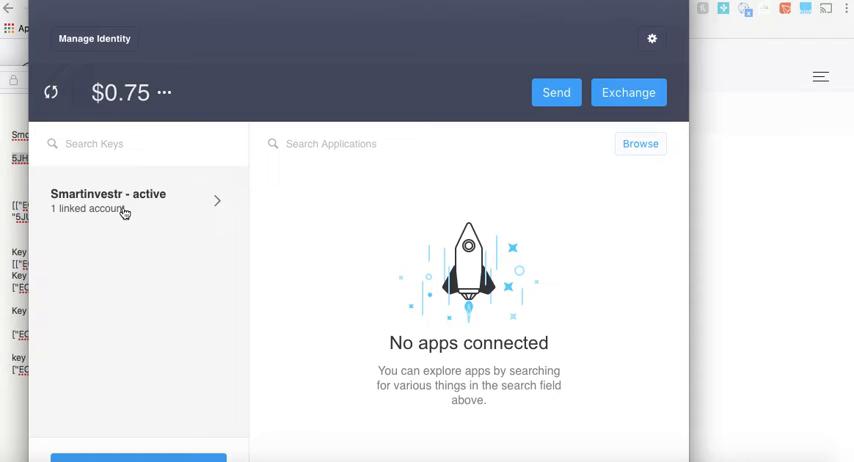
mouse_move(114, 81)
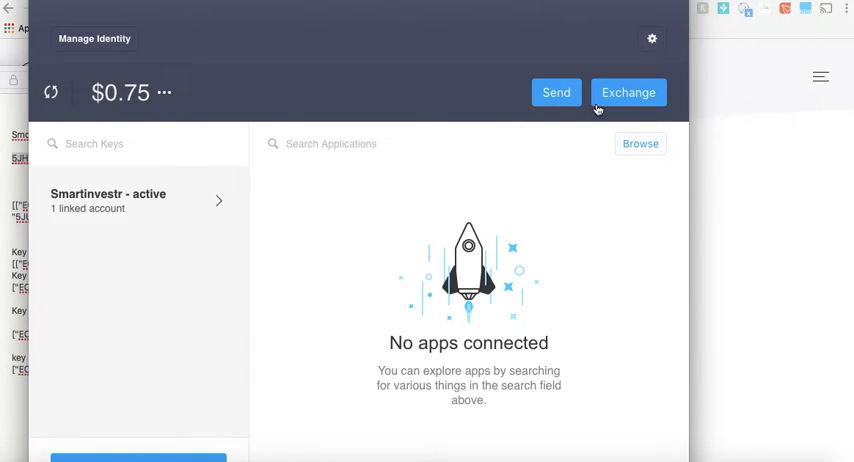
mouse_move(613, 166)
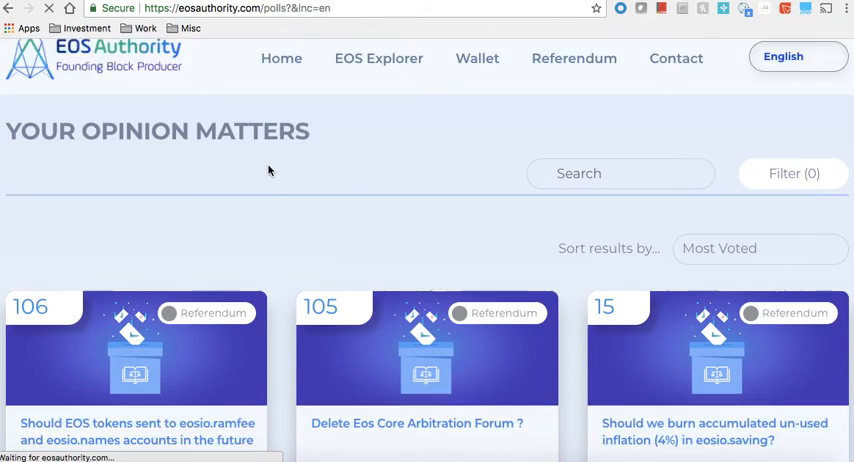
Open the REX allocation referendum and request linking Scatter to vote
scroll(down, 3)
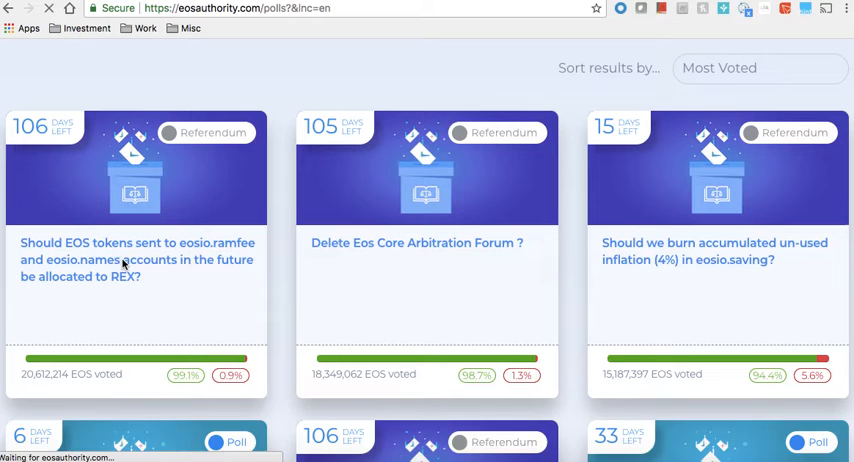
click(138, 260)
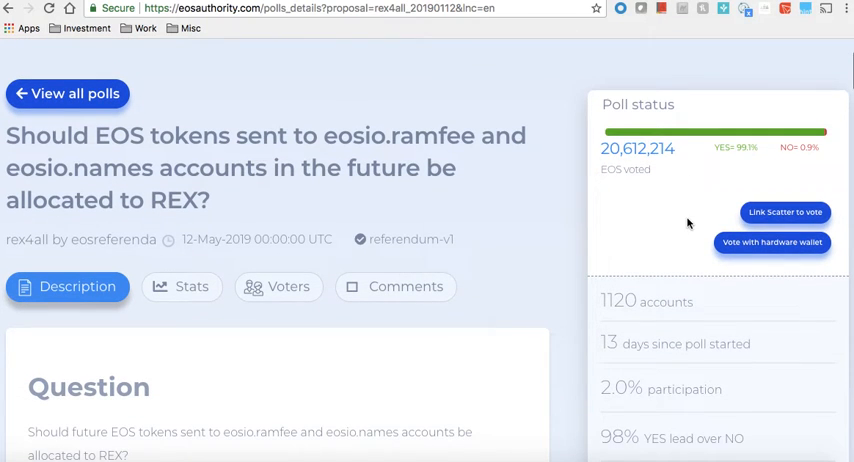
mouse_move(703, 185)
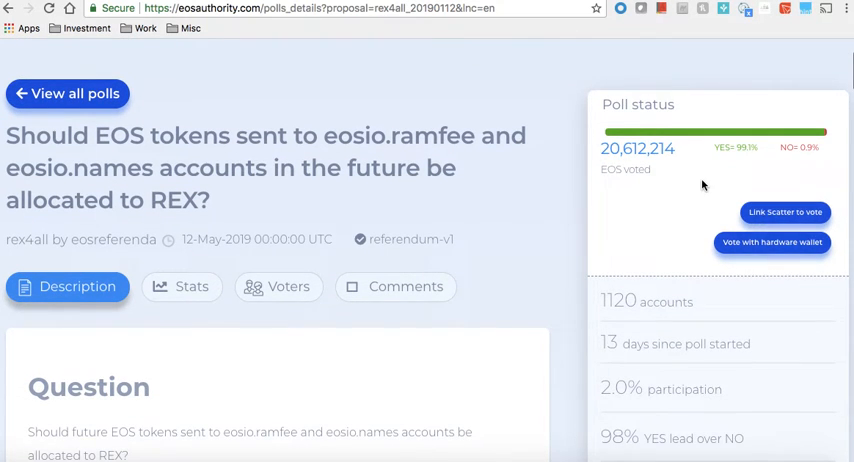
scroll(down, 3)
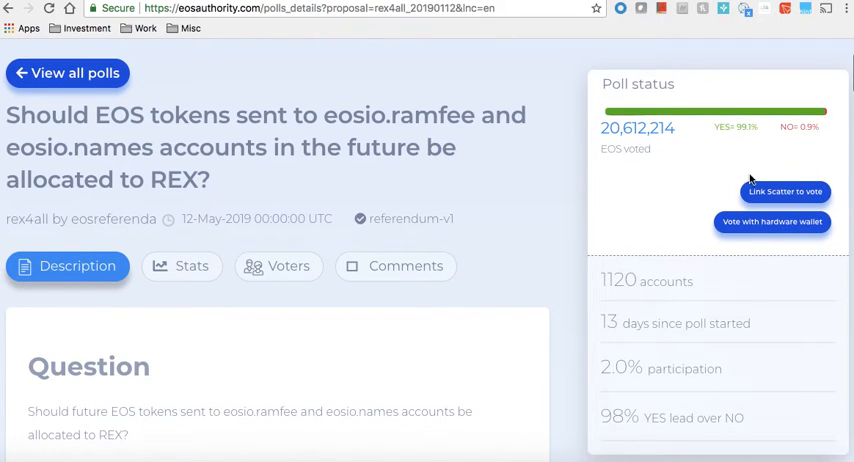
mouse_move(785, 191)
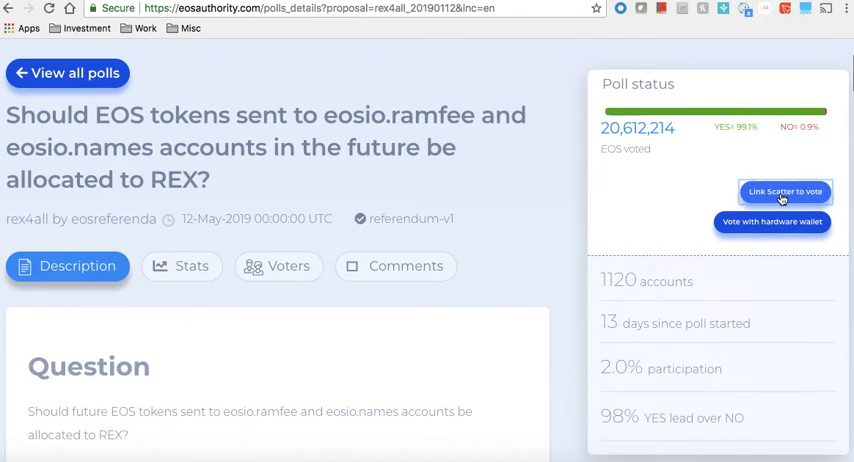
click(784, 191)
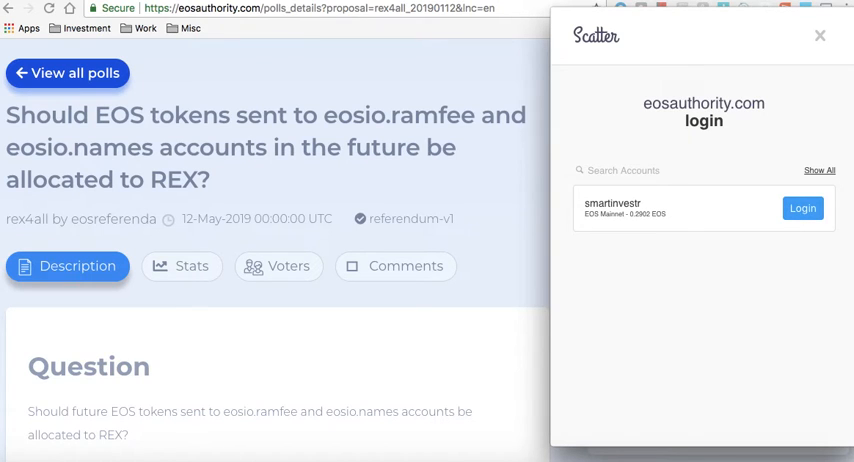
mouse_move(668, 139)
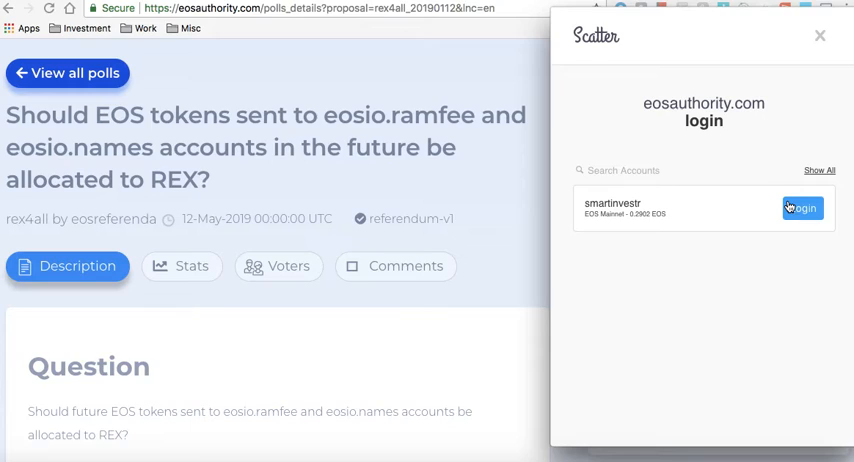
Approve the eosauthority.com Scatter login and link the smartinvestr account to the poll
click(801, 207)
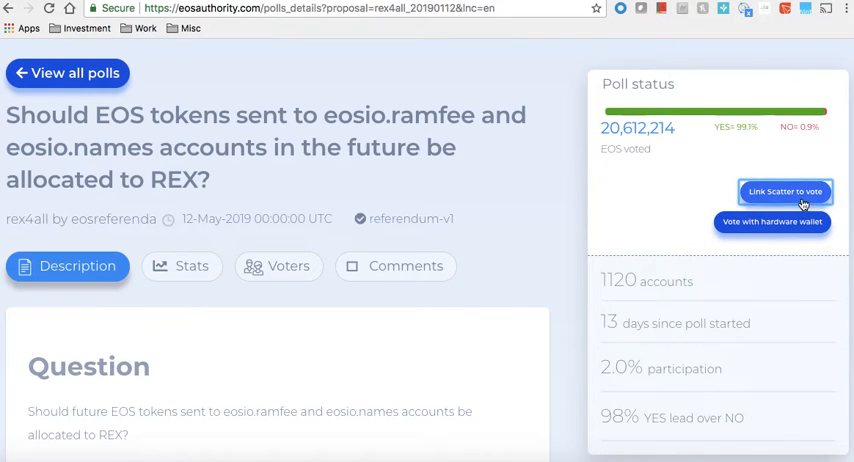
click(784, 191)
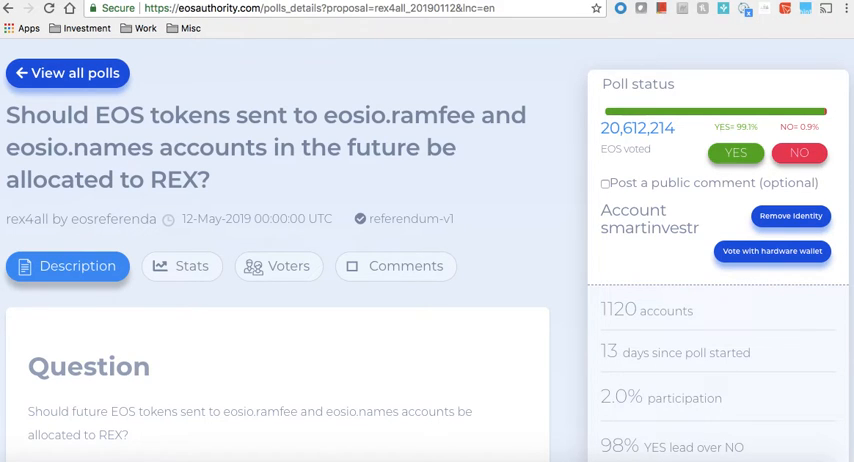
mouse_move(785, 9)
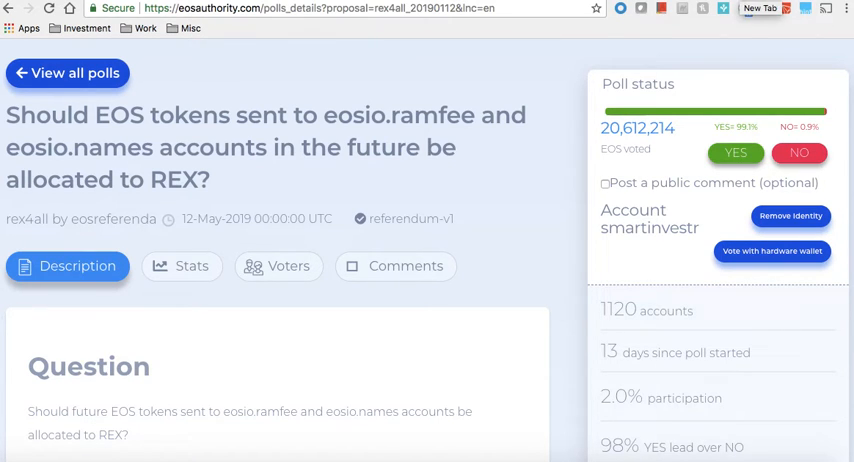
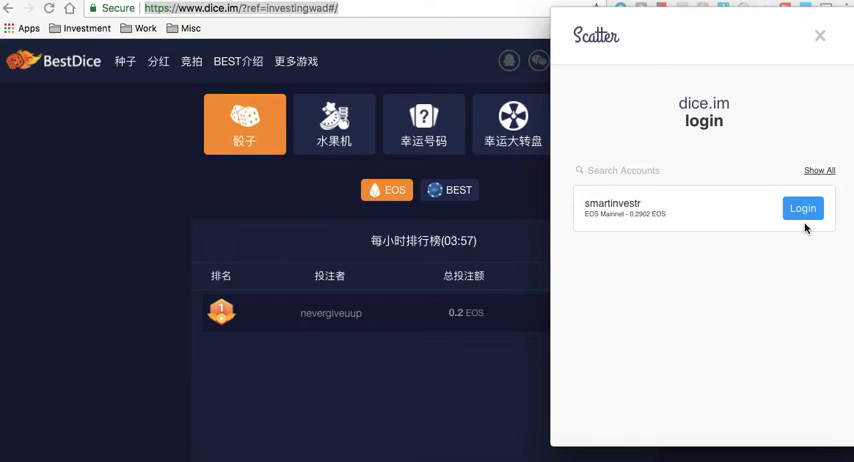
Dismiss the dice.im Scatter login request and head to eosbet.io instead
click(803, 208)
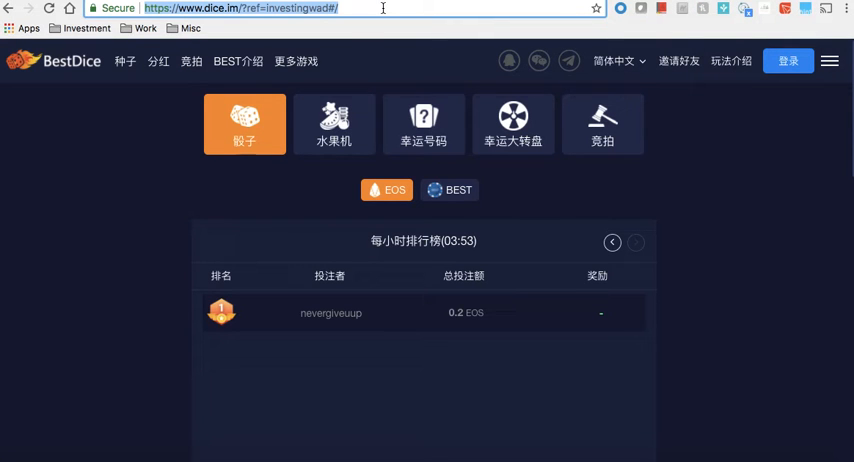
text(eosbet.io)
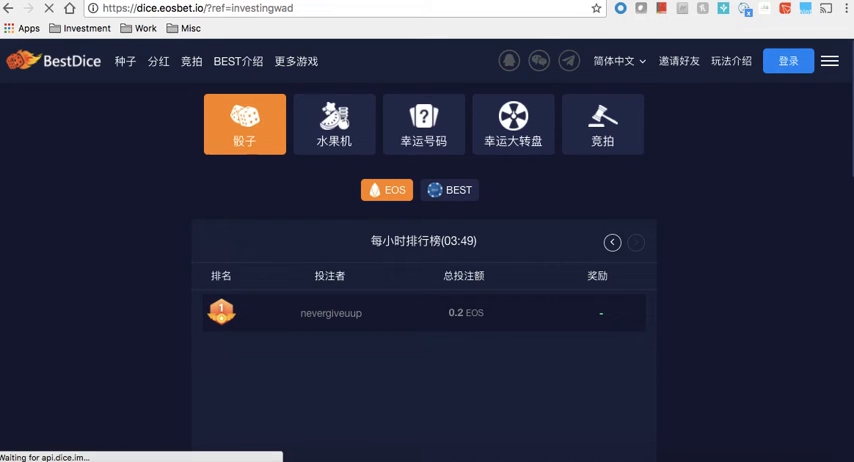
mouse_move(674, 117)
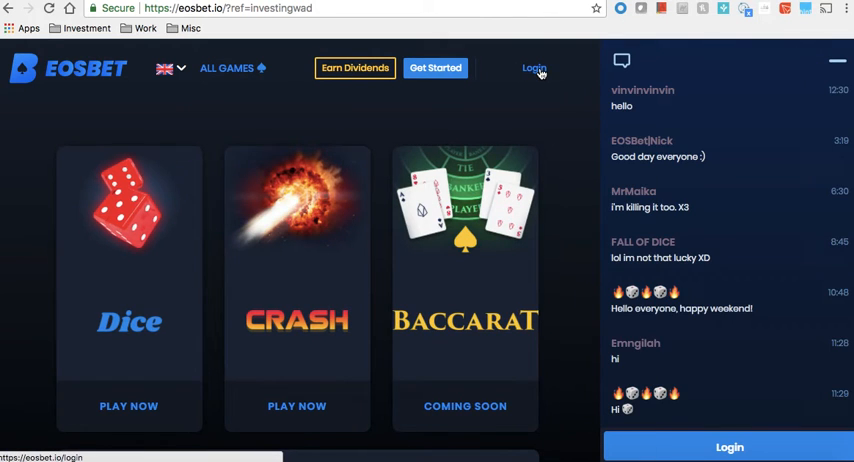
Log in to EOSBet Dice with Scatter as smartinvestr, then return to the EOS Authority poll
click(534, 68)
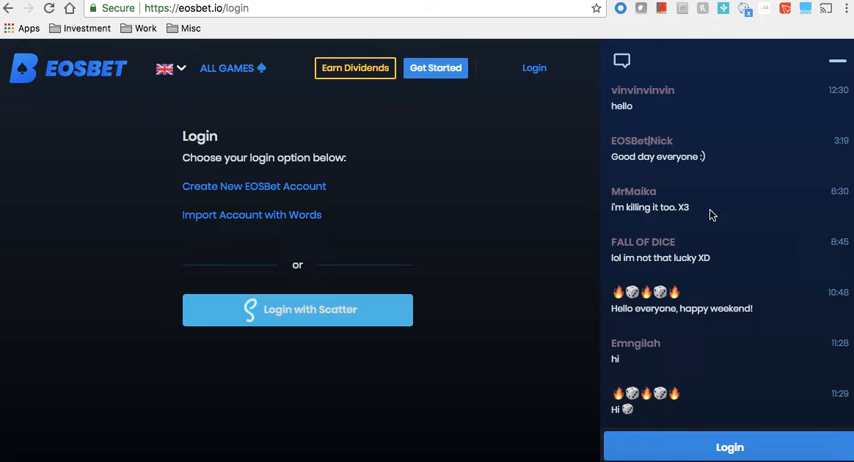
mouse_move(294, 320)
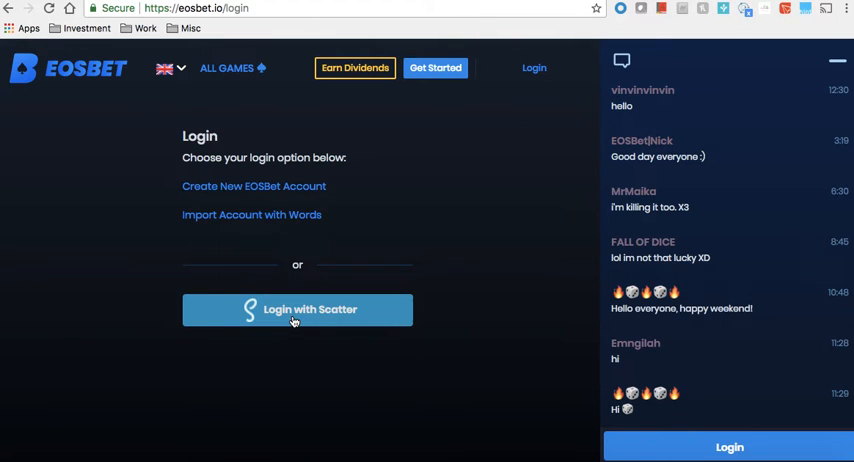
click(297, 309)
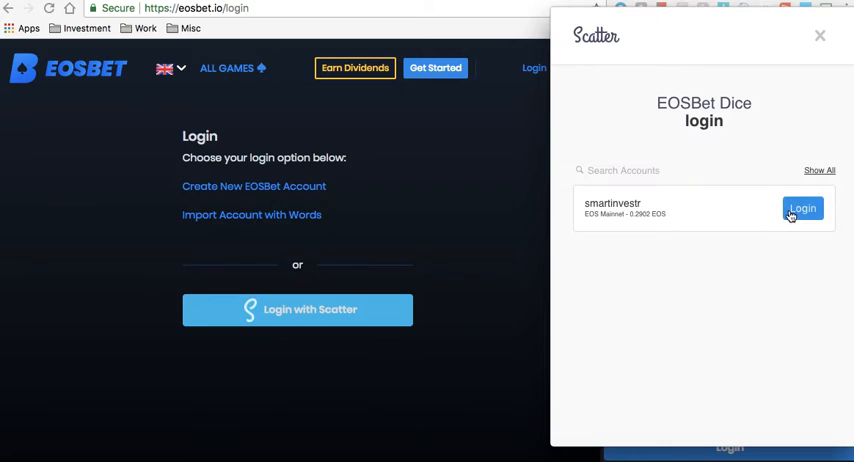
click(802, 208)
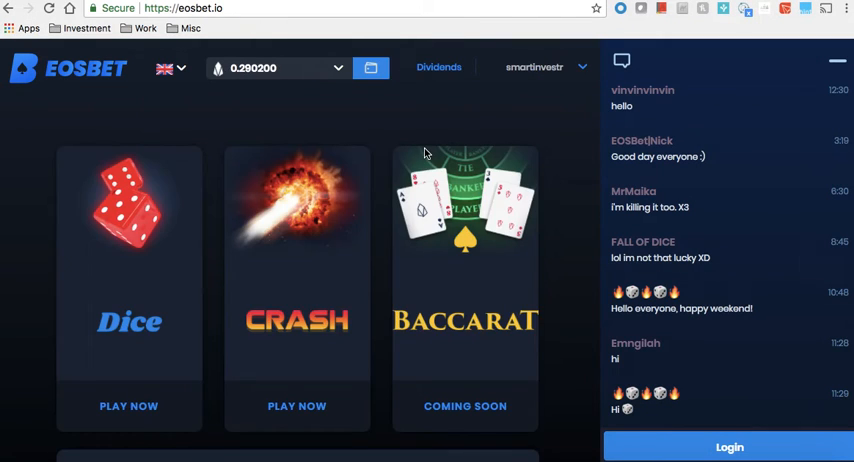
click(128, 405)
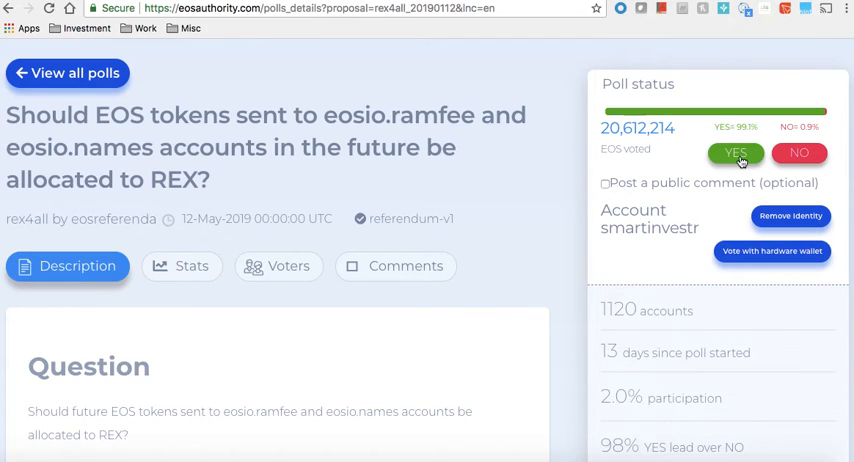
mouse_move(573, 137)
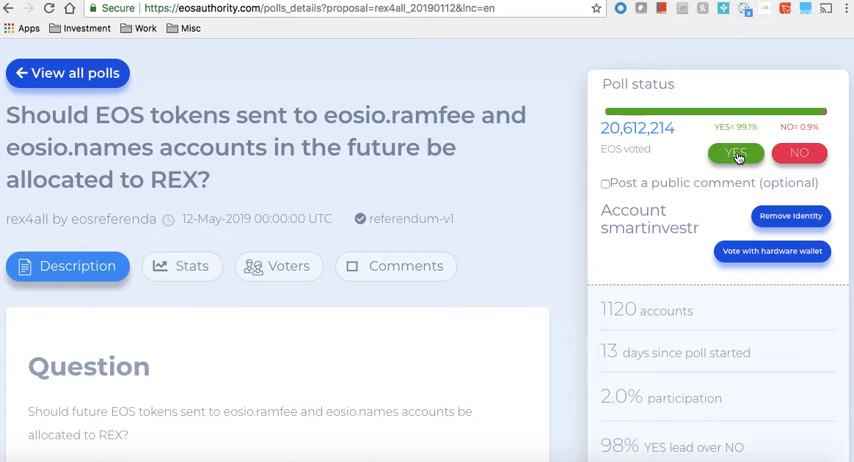
Vote YES on the rex4all REX allocation poll in the Poll status panel
click(735, 153)
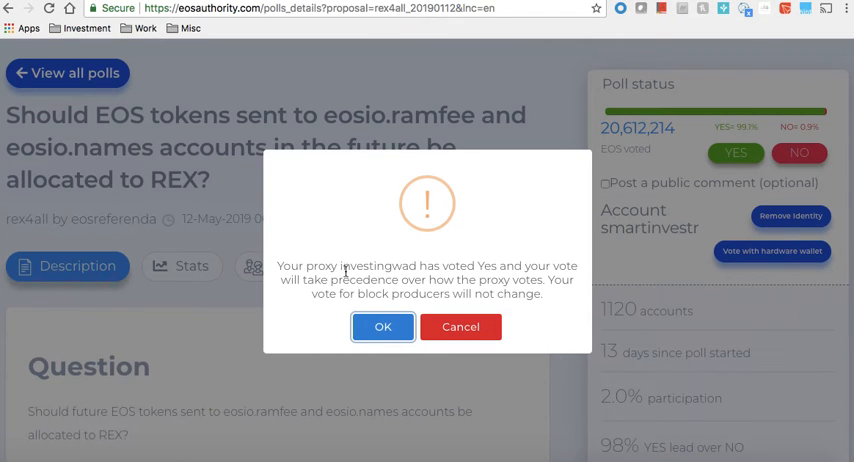
mouse_move(551, 270)
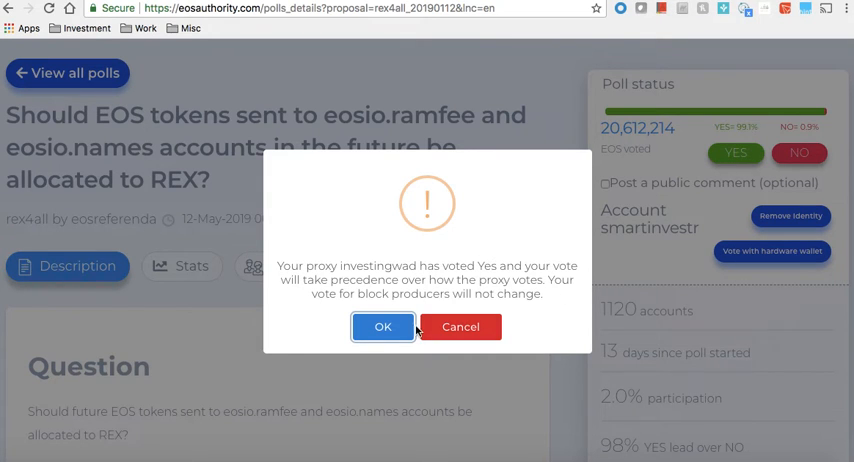
click(382, 327)
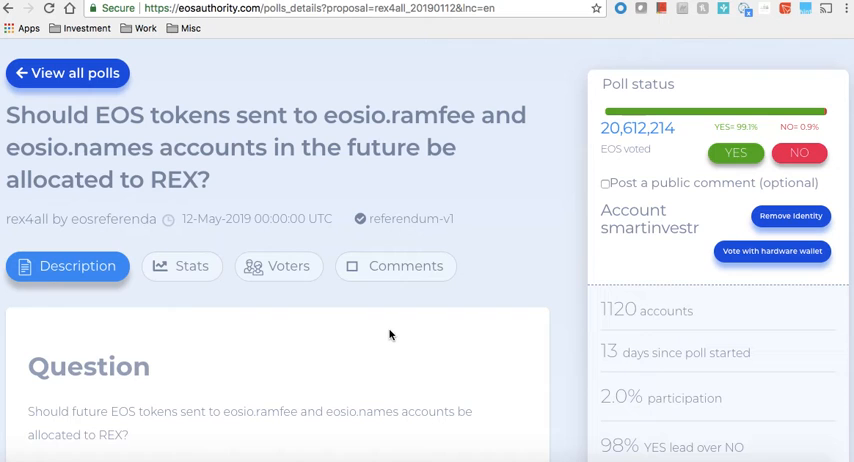
mouse_move(488, 265)
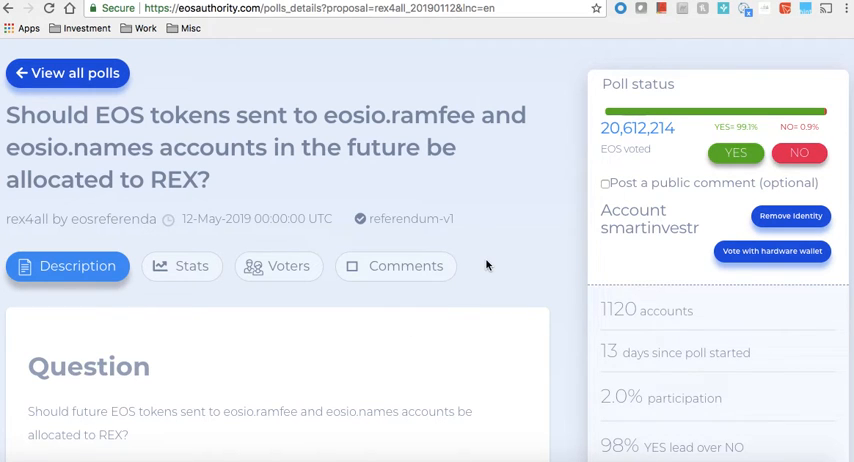
click(735, 152)
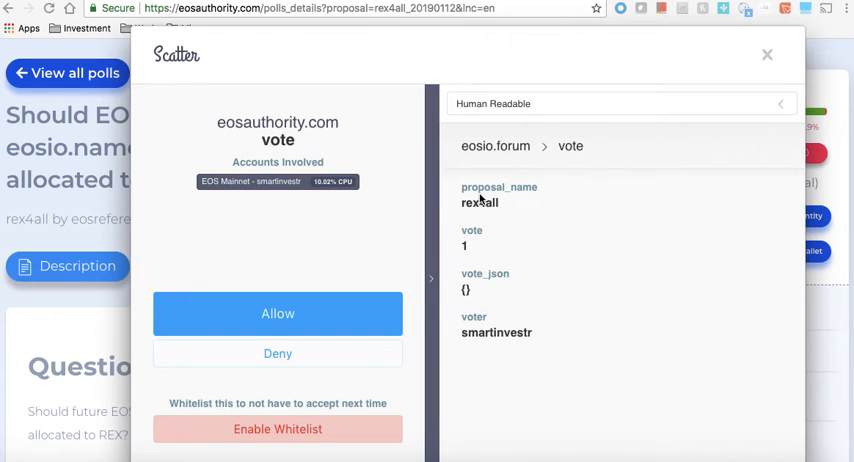
mouse_move(507, 59)
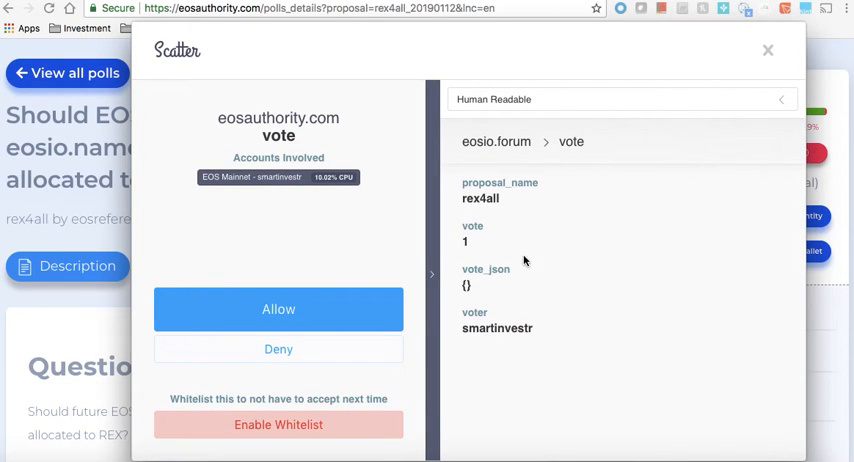
mouse_move(323, 32)
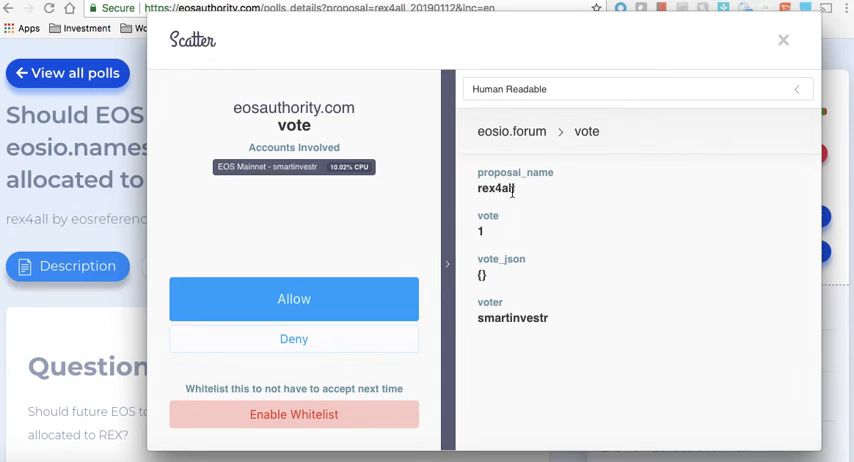
mouse_move(515, 198)
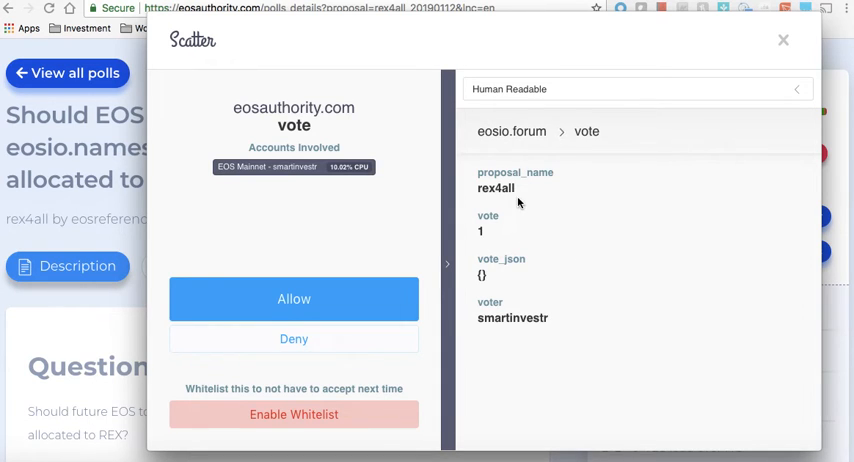
mouse_move(525, 190)
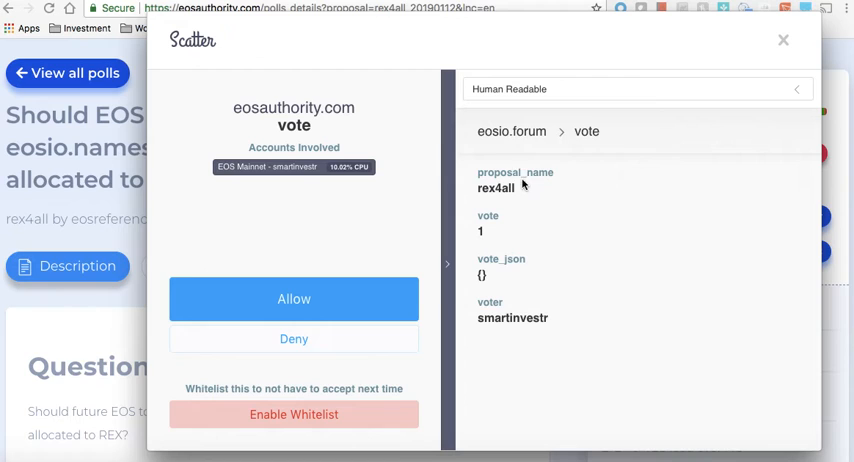
mouse_move(512, 187)
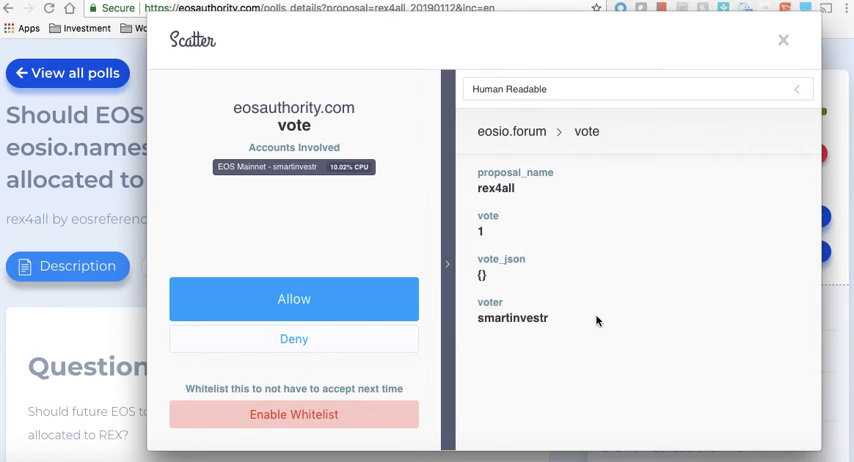
Allow the eosio.forum rex4all vote signature in Scatter and dismiss the vote-cast confirmation
click(293, 298)
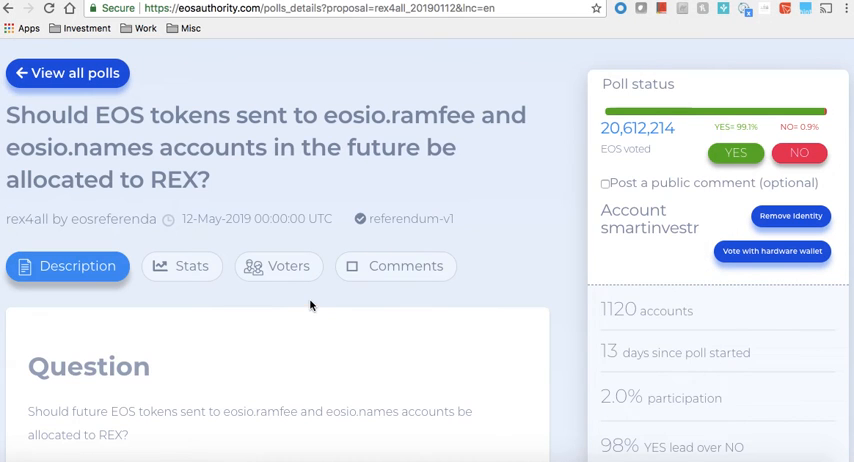
click(735, 152)
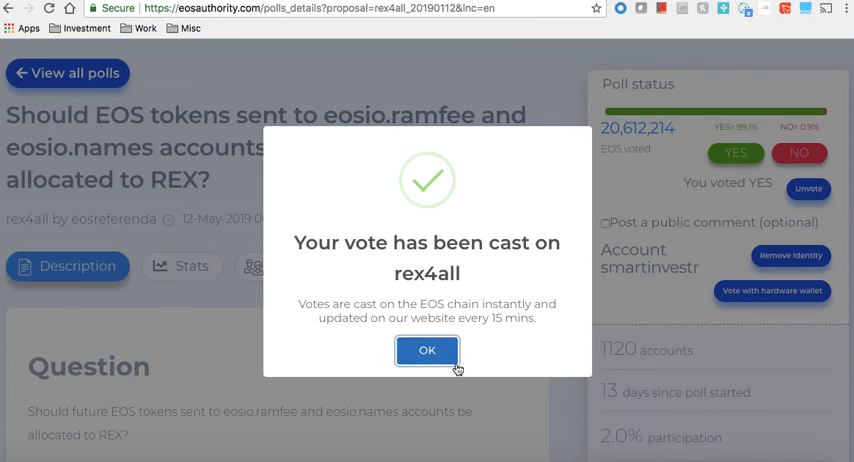
click(427, 350)
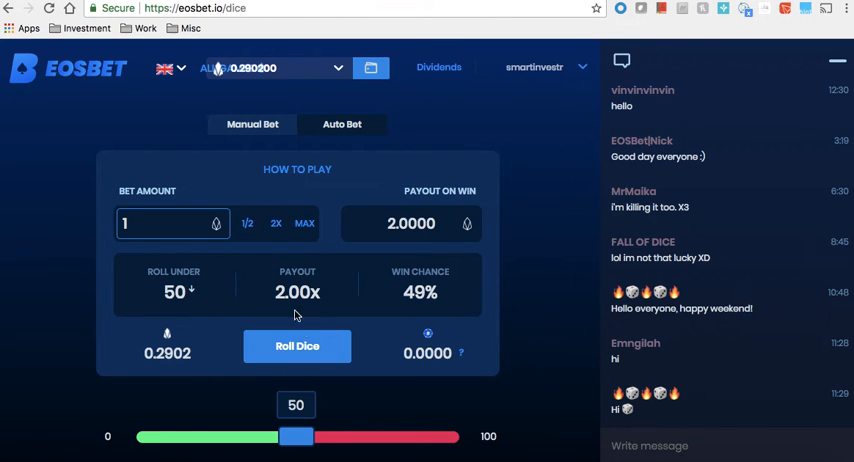
Roll the dice on EOSBet with a 0.1 EOS bet at roll under 50
text(0.1)
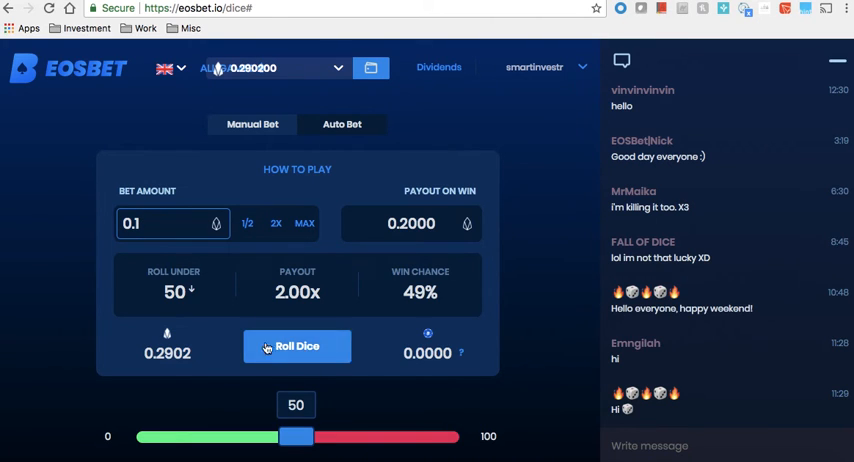
mouse_move(371, 263)
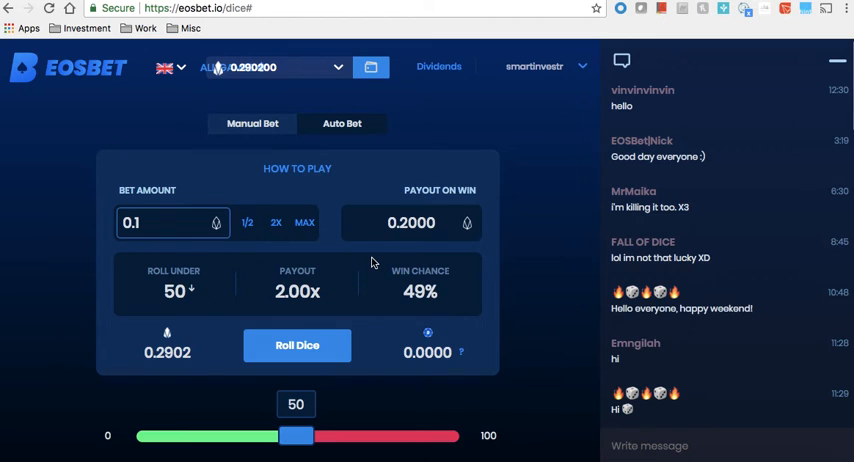
click(297, 344)
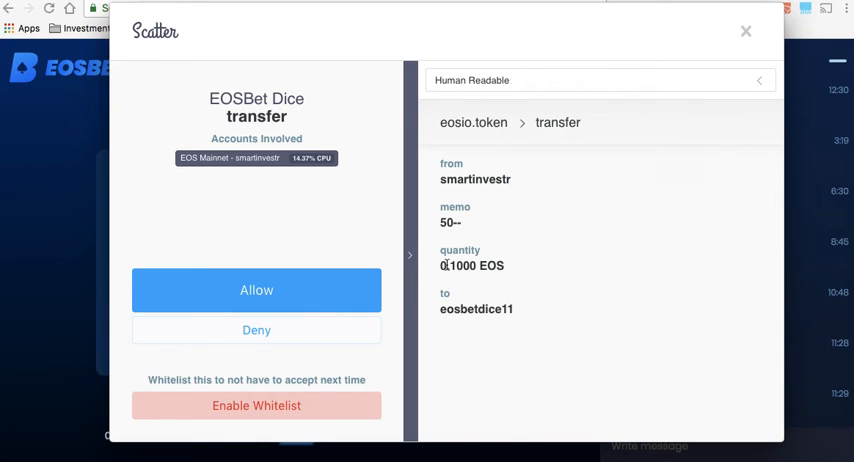
mouse_move(449, 258)
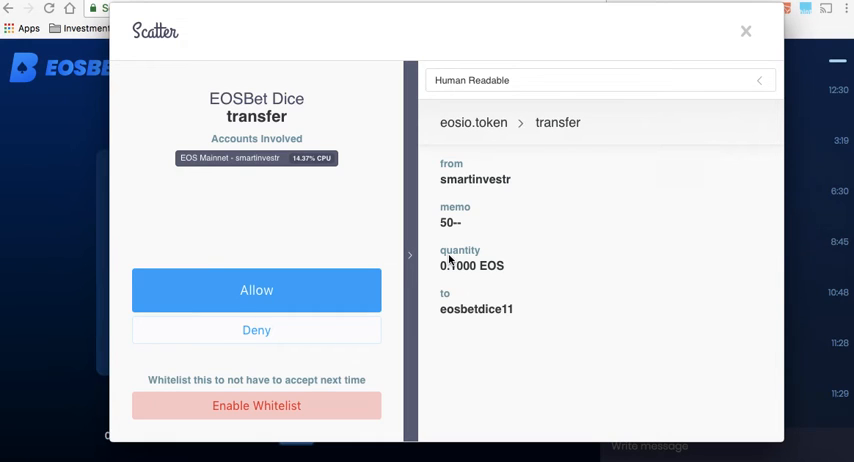
mouse_move(434, 234)
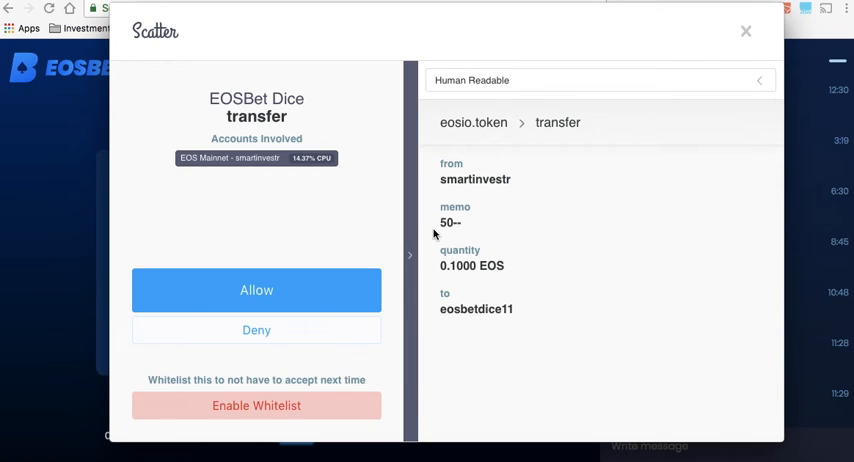
mouse_move(83, 283)
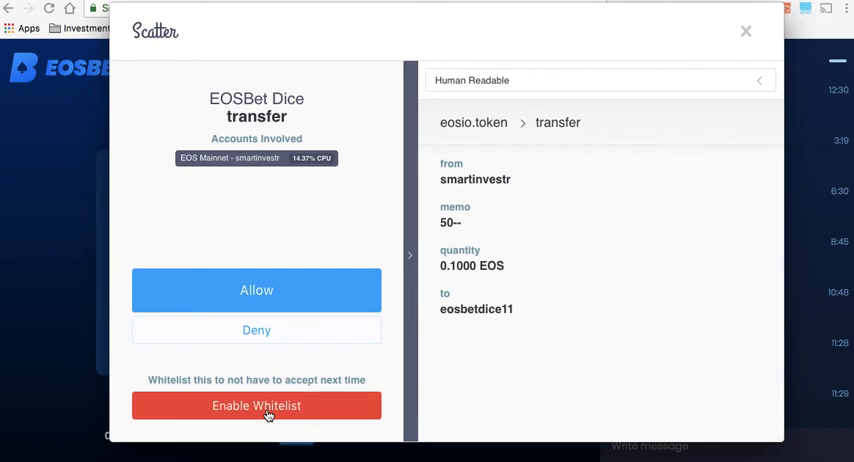
Enable whitelisting for the eosio.token transfer request from EOSBet Dice
click(256, 405)
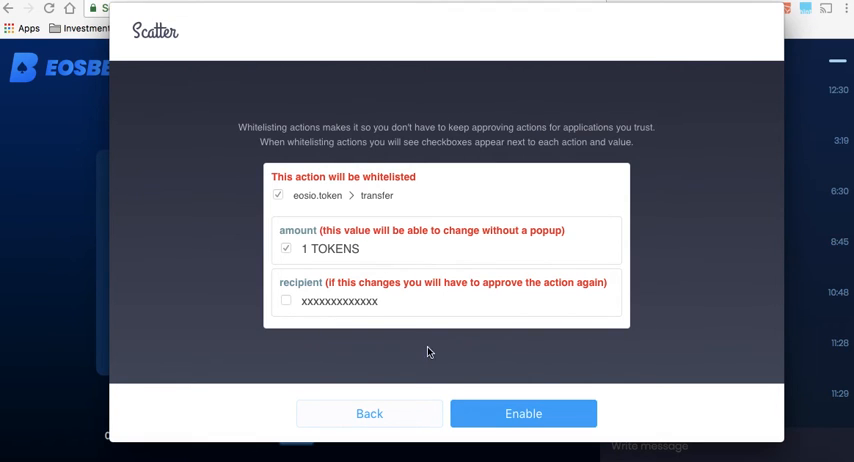
mouse_move(363, 244)
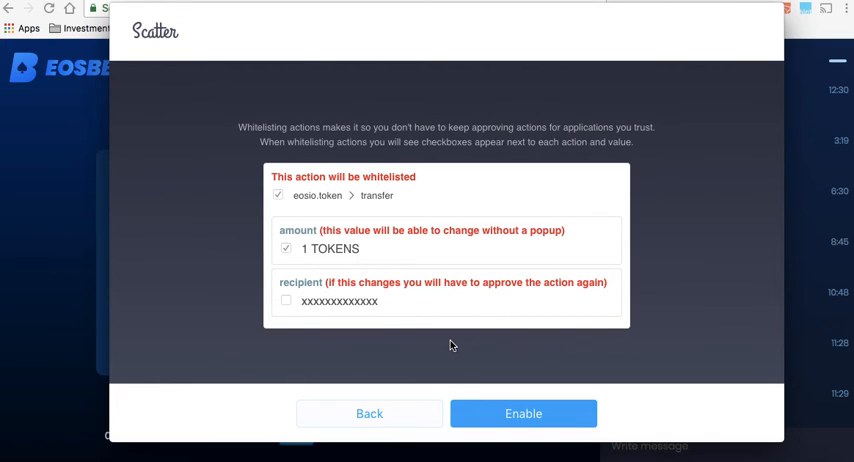
mouse_move(714, 357)
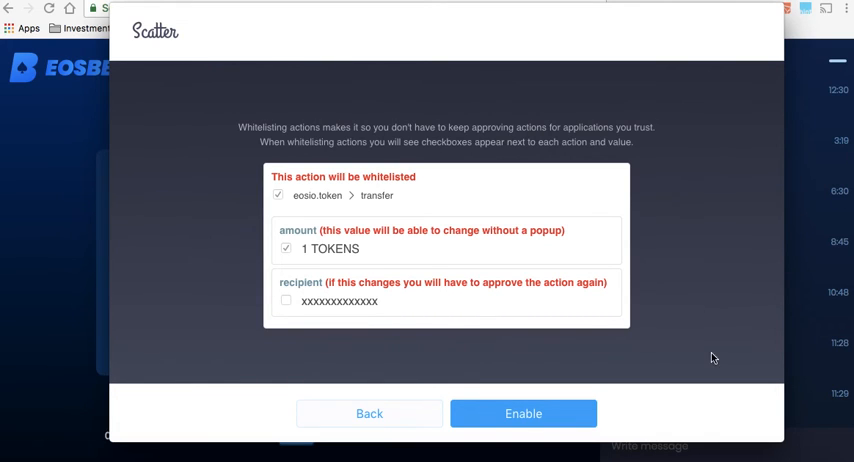
mouse_move(621, 321)
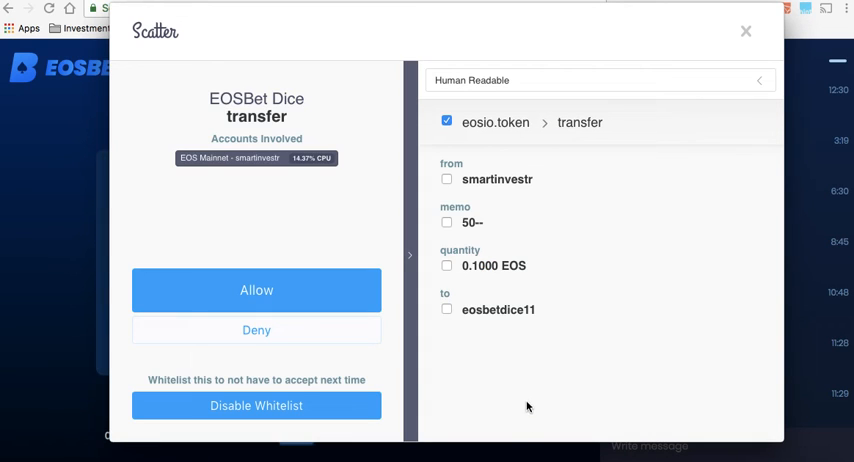
Whitelist the transfer with from, memo and to locked, quantity free, and allow it
click(447, 180)
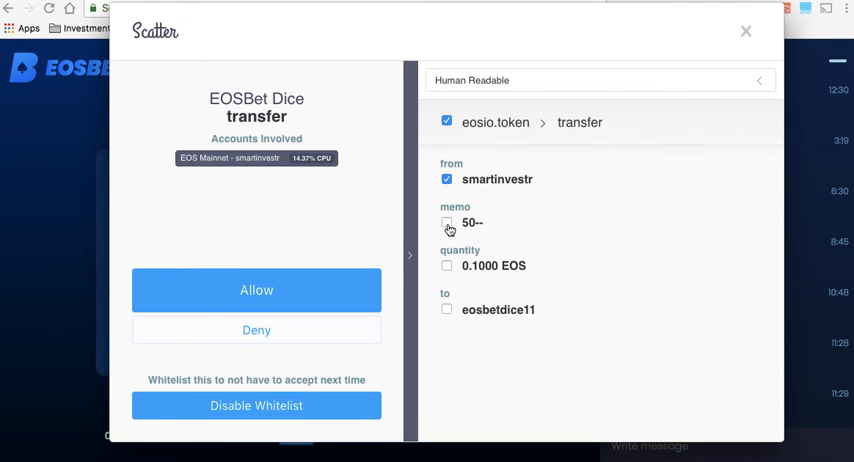
click(447, 222)
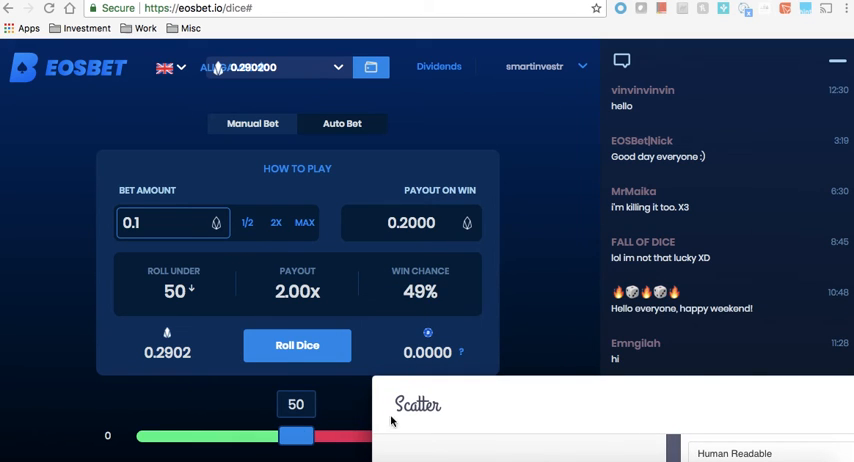
scroll(down, 3)
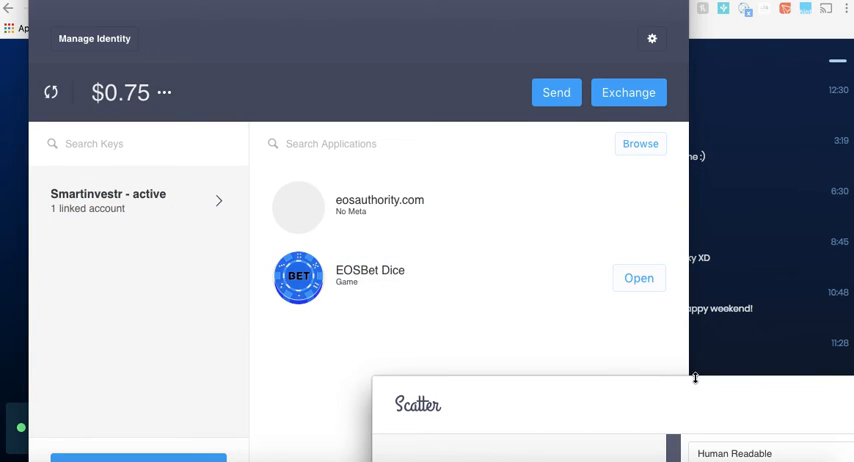
click(639, 278)
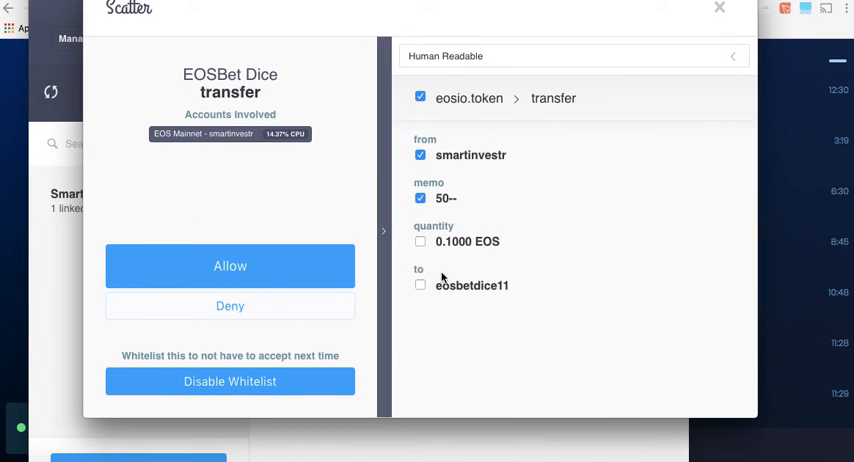
click(420, 285)
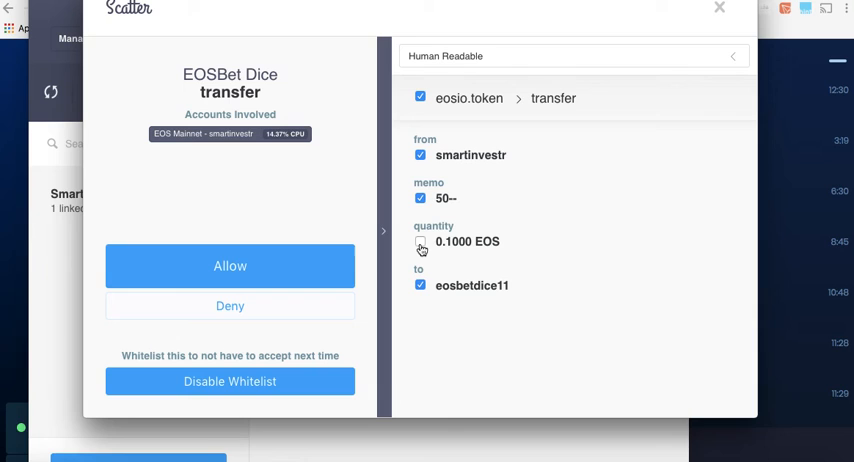
click(420, 241)
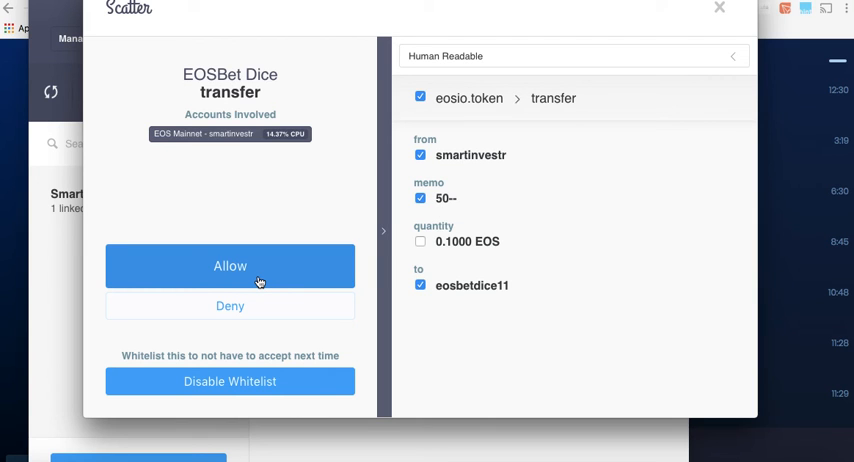
click(230, 265)
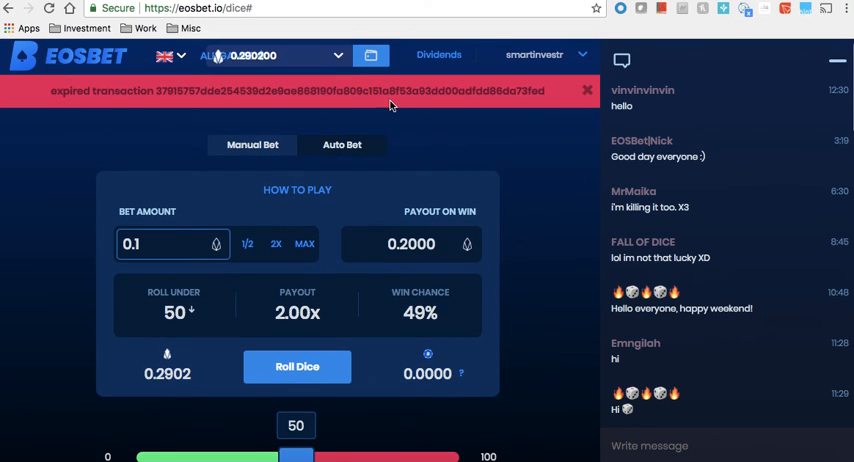
mouse_move(388, 136)
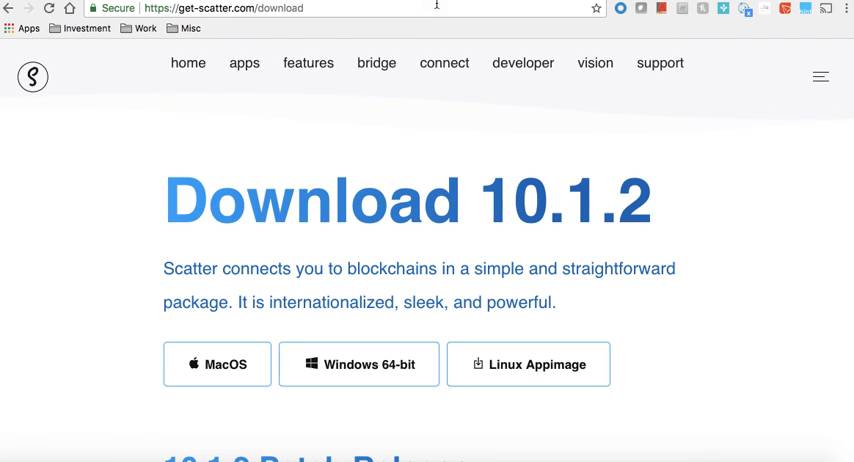
mouse_move(522, 63)
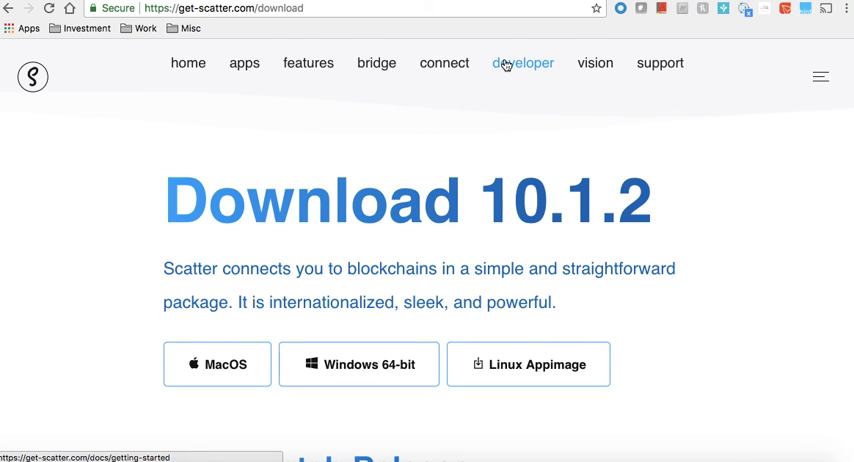
Scroll the get-scatter.com download page to view the 10.1.2 Patch Release notes
scroll(down, 3)
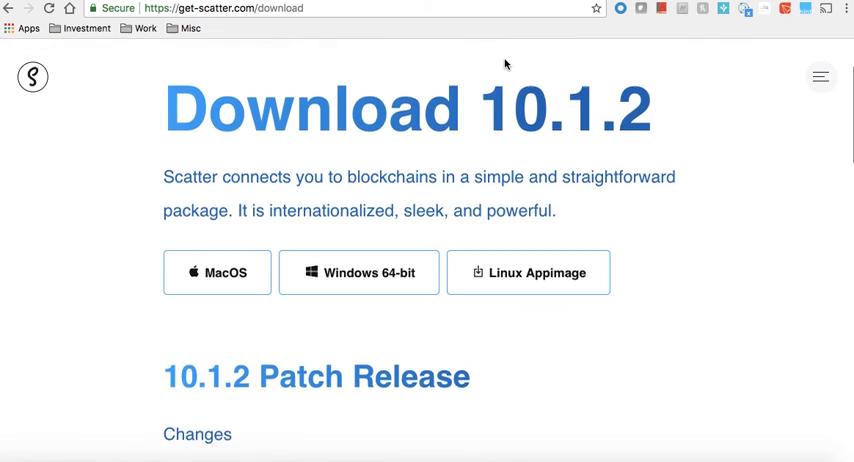
scroll(up, 3)
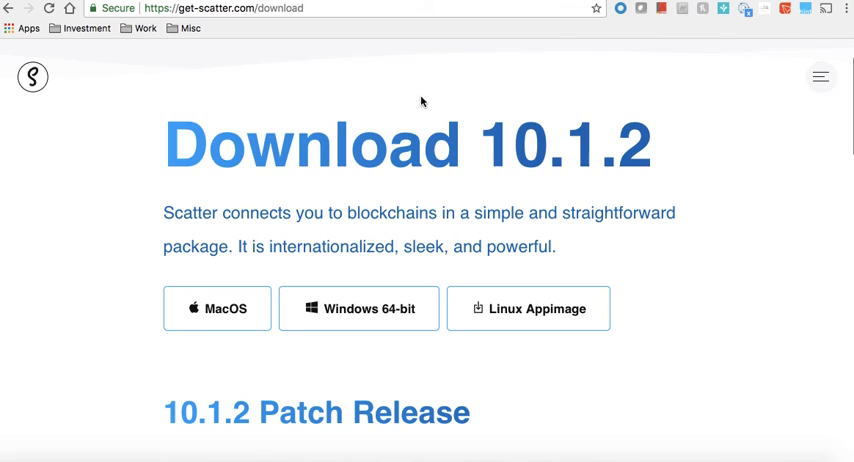